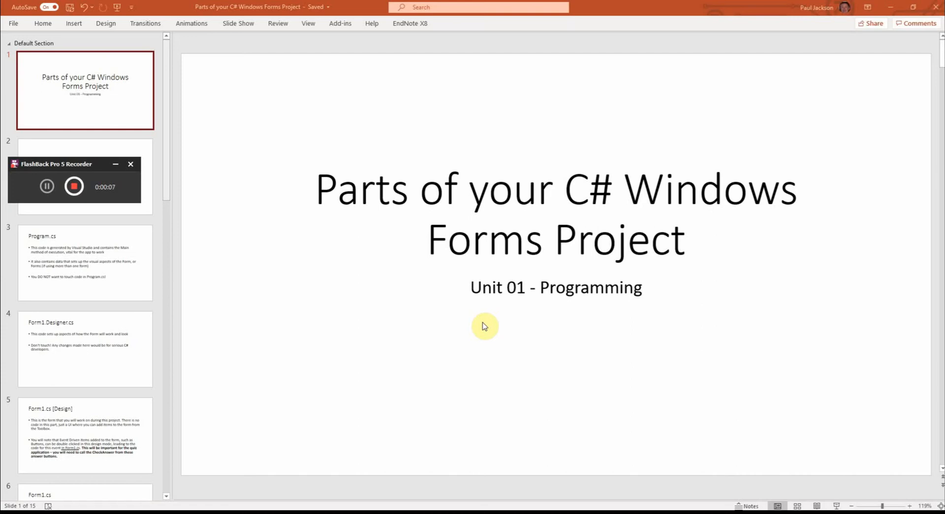
{"action": "mouse_move", "coordinate": [466, 323]}
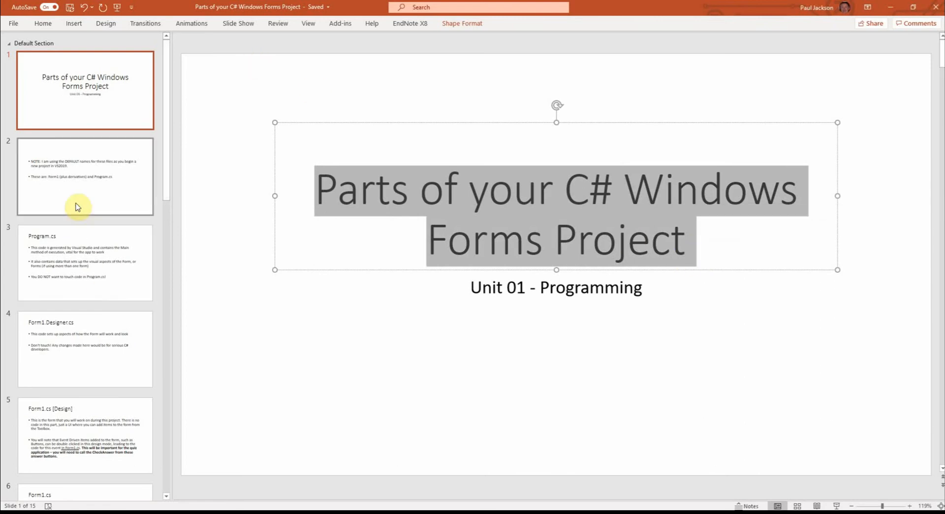
Show the Form1.cs slide and then the condensed Form1.cs part 1 slide
{"action": "scroll", "scroll_direction": "down", "scroll_amount": 3}
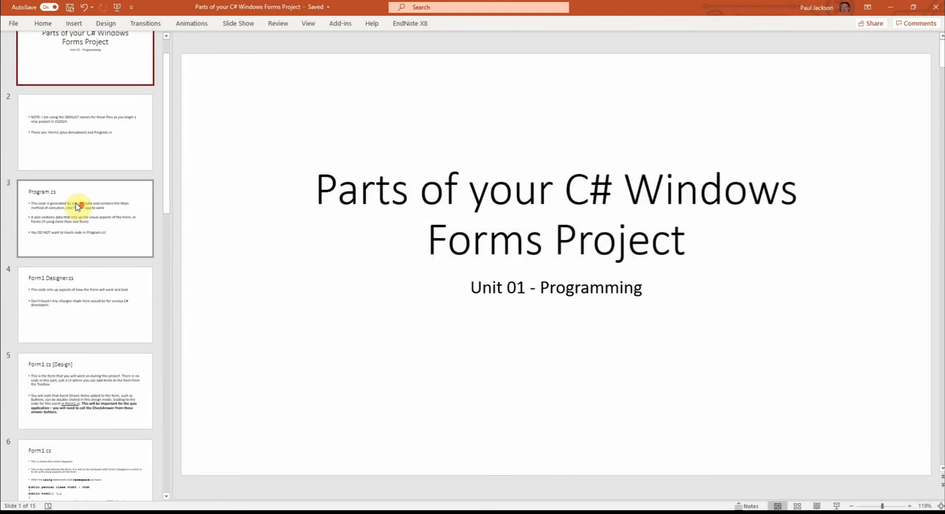
{"action": "left_click", "coordinate": [85, 304]}
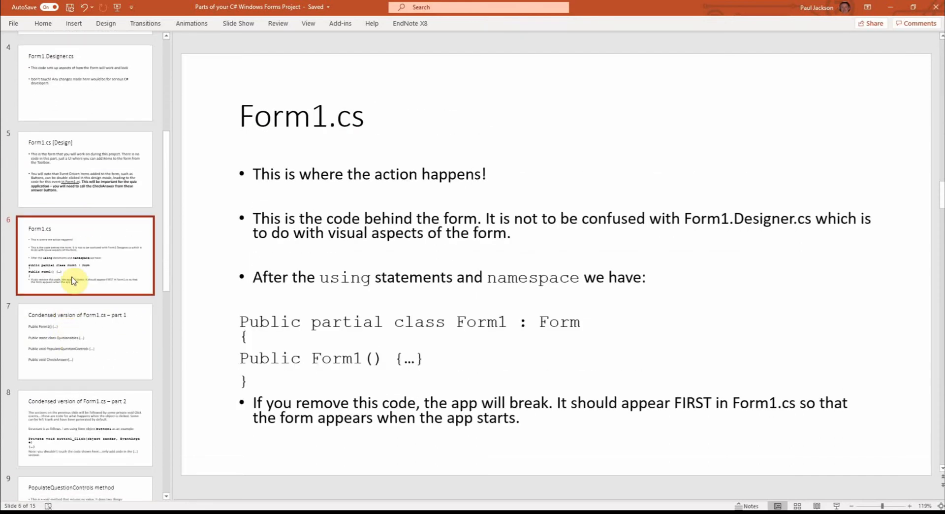
{"action": "mouse_move", "coordinate": [93, 322]}
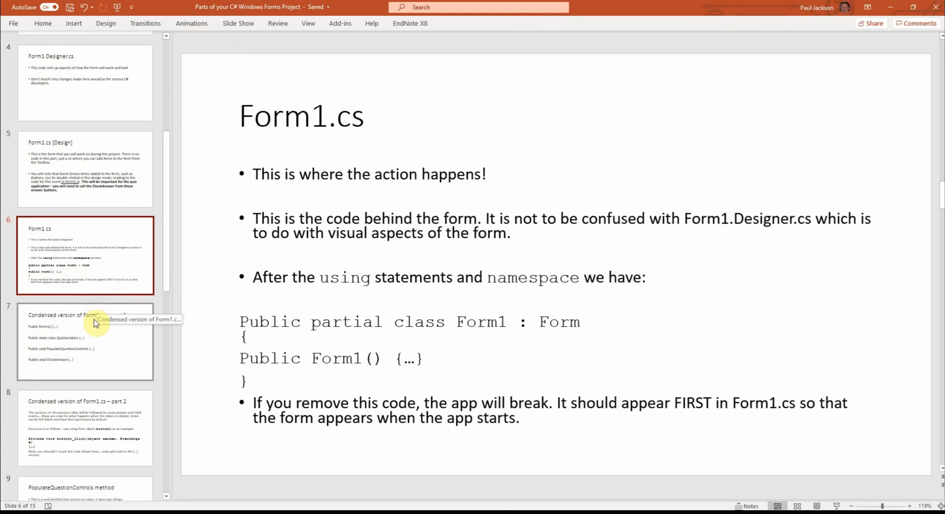
{"action": "left_click", "coordinate": [85, 342]}
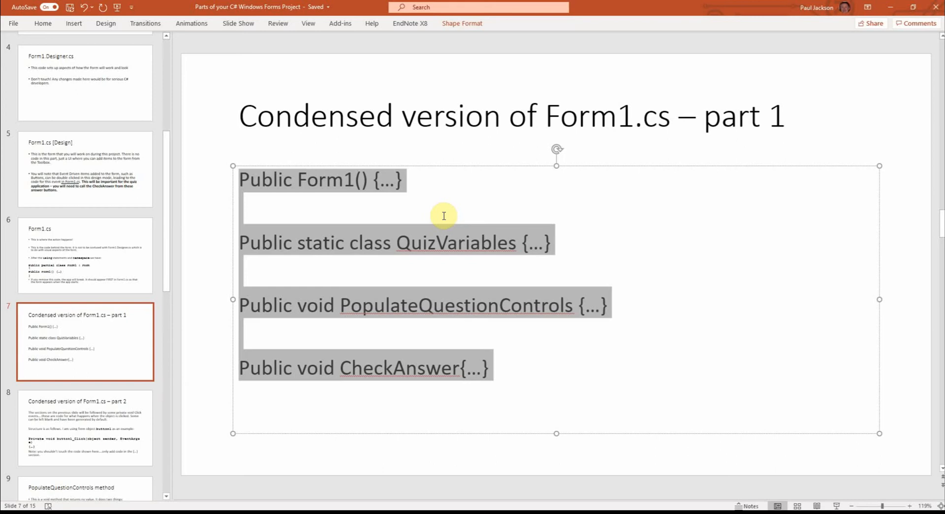
{"action": "mouse_move", "coordinate": [301, 280]}
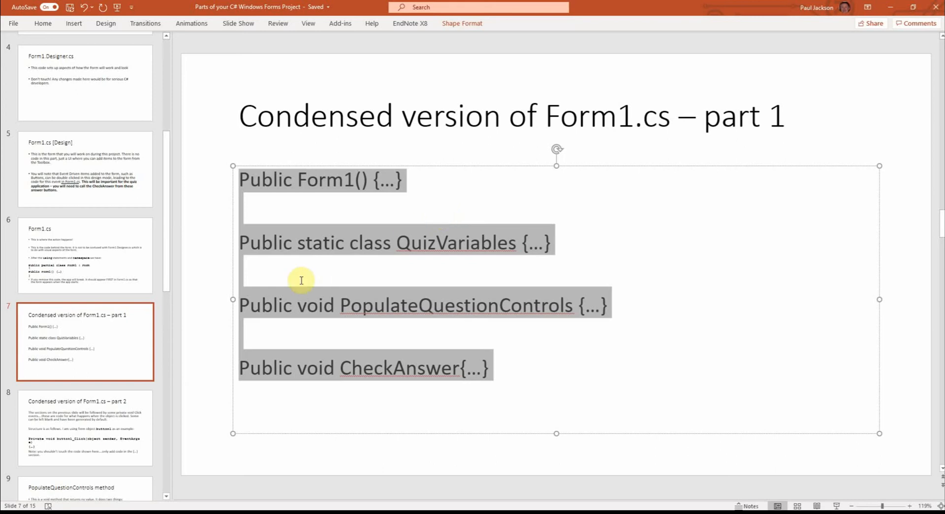
Highlight PopulateQuestionControls, review the later slides and return to the Form1.cs slide
{"action": "double_click", "coordinate": [455, 242]}
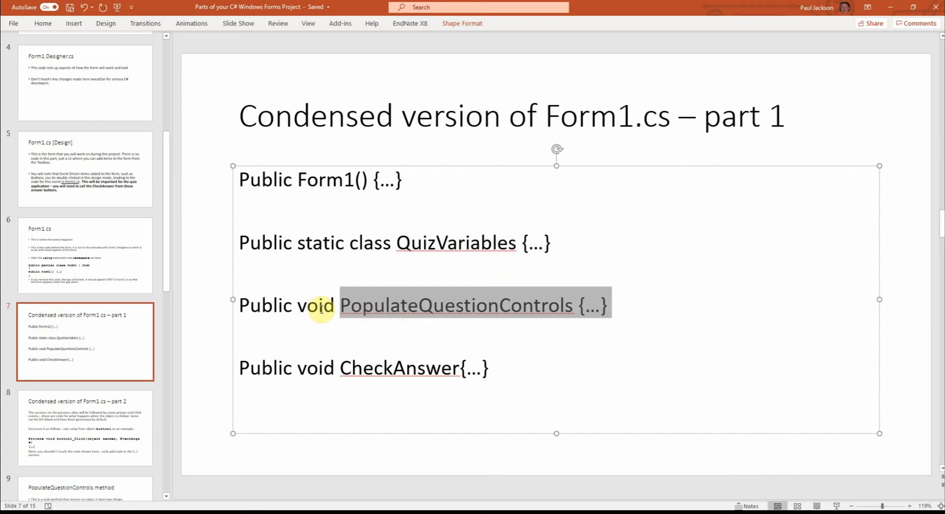
{"action": "scroll", "scroll_direction": "down", "scroll_amount": 3}
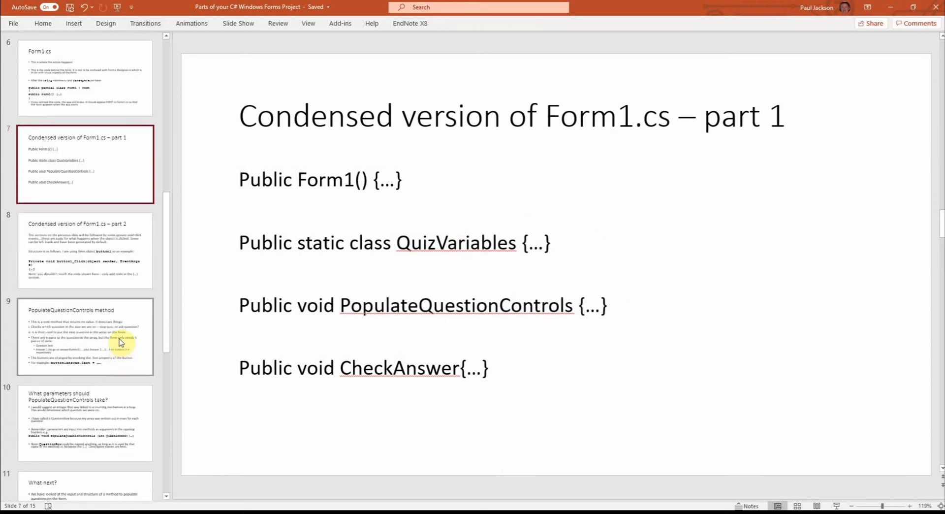
{"action": "scroll", "scroll_direction": "down", "scroll_amount": 3}
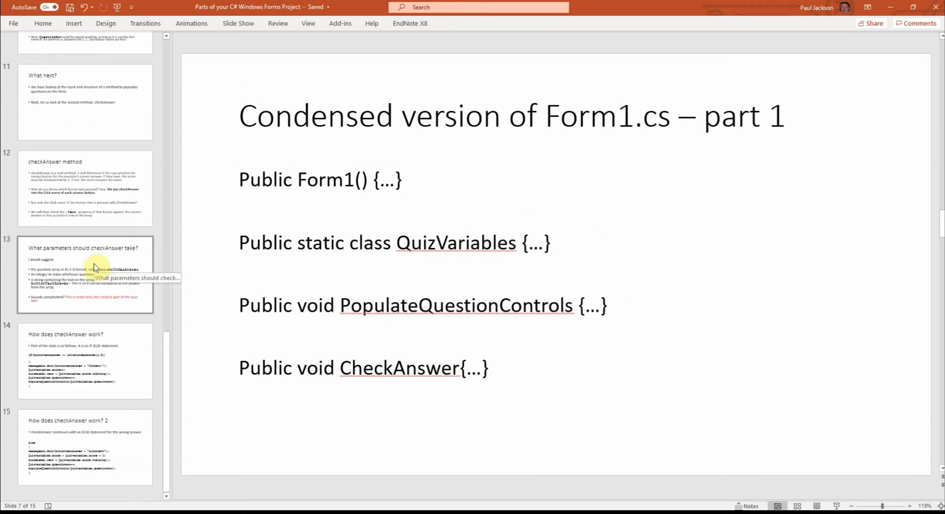
{"action": "left_click", "coordinate": [85, 360]}
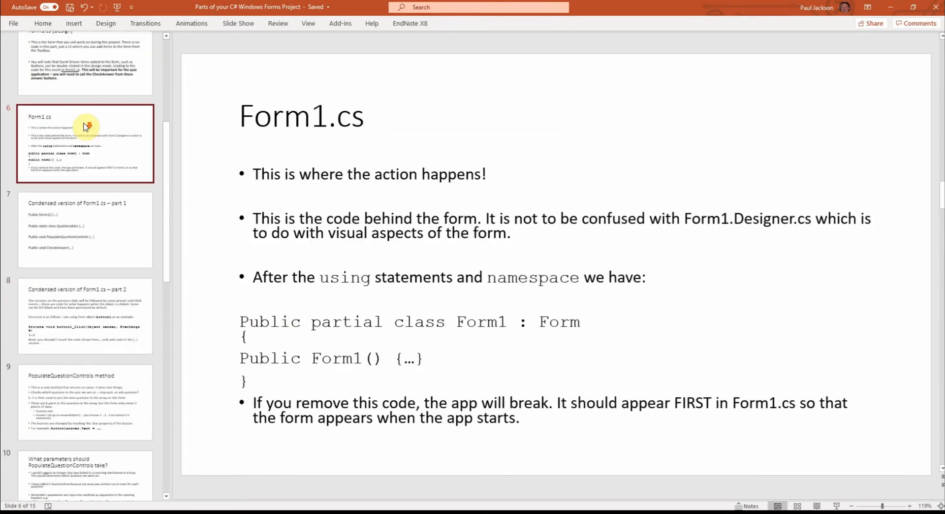
Show slide 12, the checkAnswer method slide, before switching to Form1.cs in Visual Studio
{"action": "scroll", "scroll_direction": "down", "scroll_amount": 3}
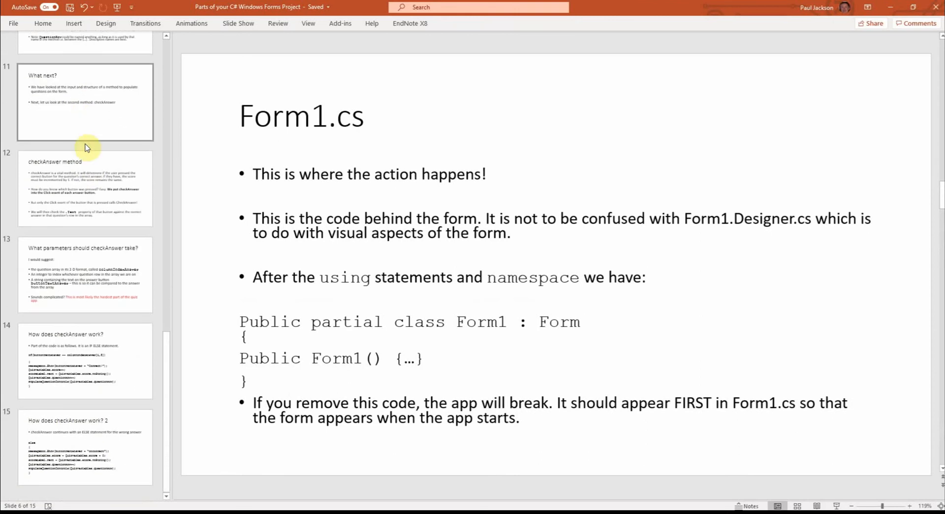
{"action": "left_click", "coordinate": [85, 188]}
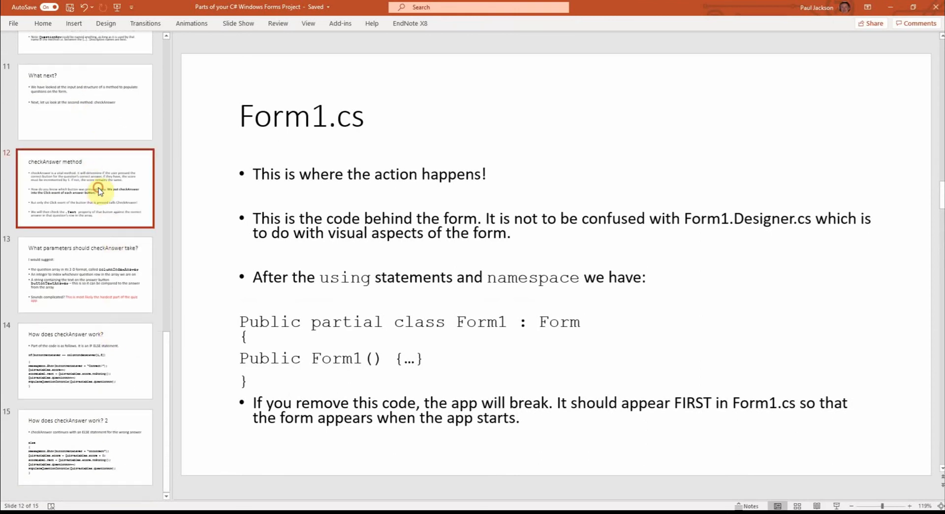
{"action": "left_click", "coordinate": [86, 188]}
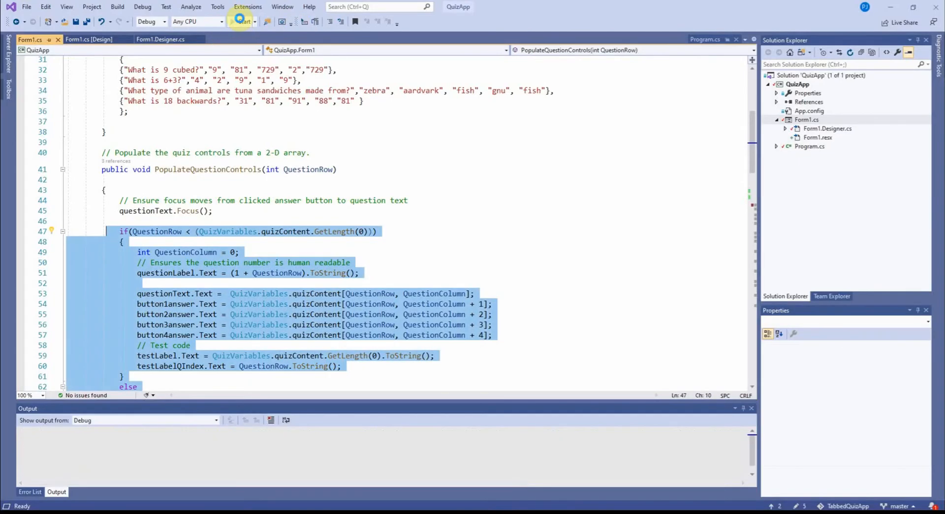
Run the QuizApp in debug mode and start the quiz from the Welcome tab
{"action": "left_click", "coordinate": [241, 22]}
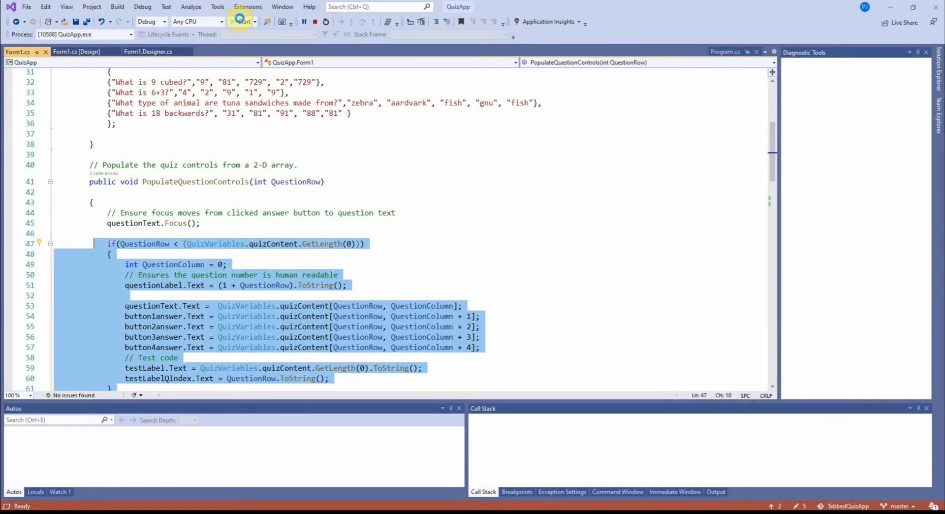
{"action": "left_click", "coordinate": [240, 21]}
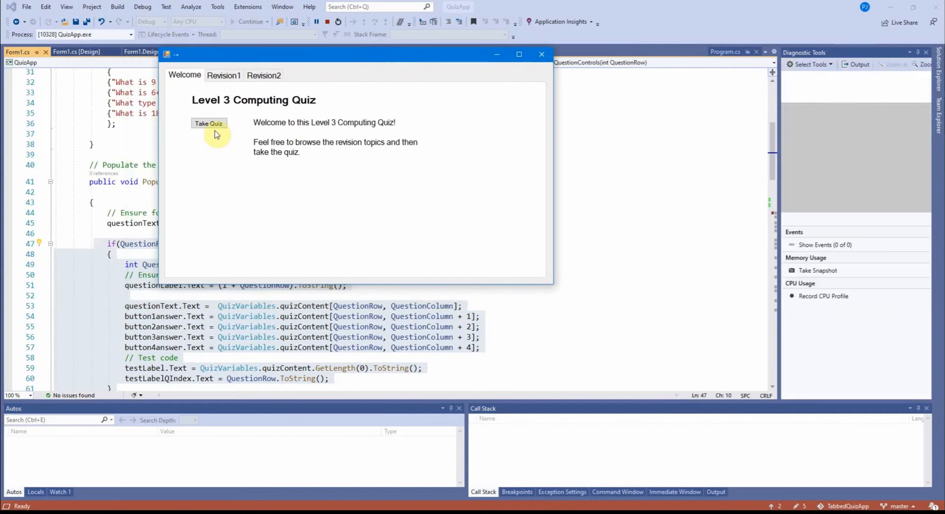
{"action": "left_click", "coordinate": [209, 123]}
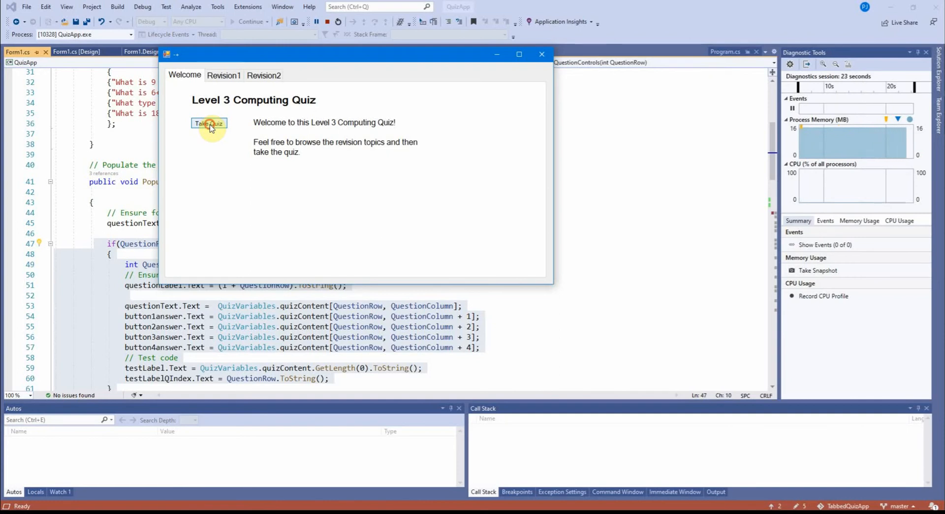
{"action": "left_click", "coordinate": [209, 124]}
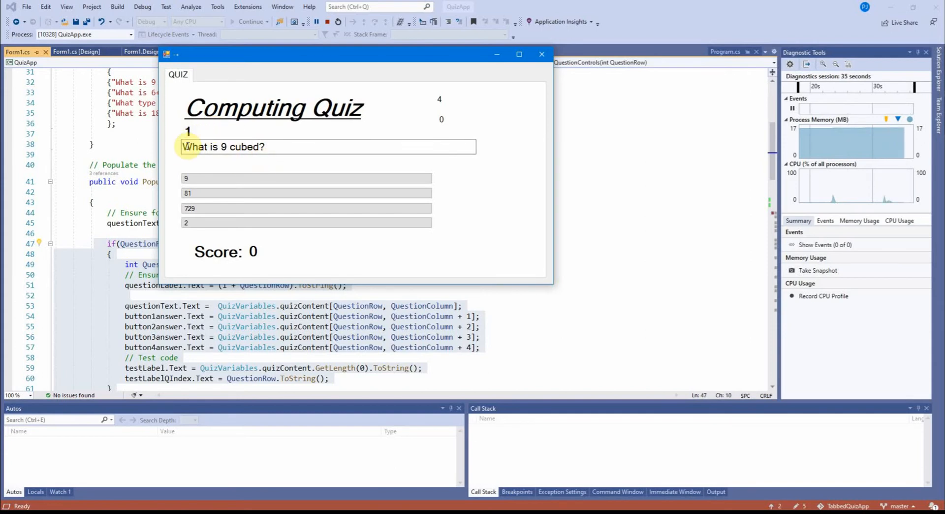
Answer question 1, What is 9 cubed?, with 9 to trigger the incorrect message
{"action": "left_click", "coordinate": [216, 178]}
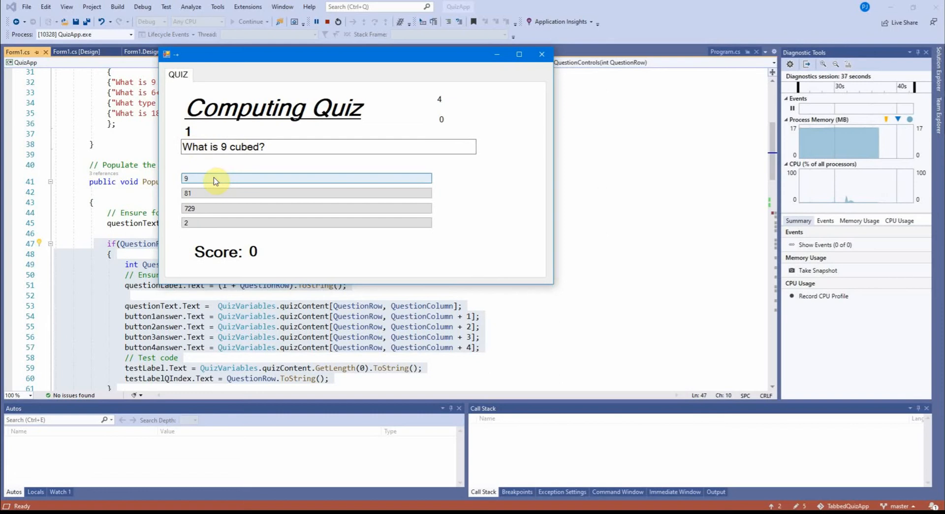
{"action": "mouse_move", "coordinate": [203, 182]}
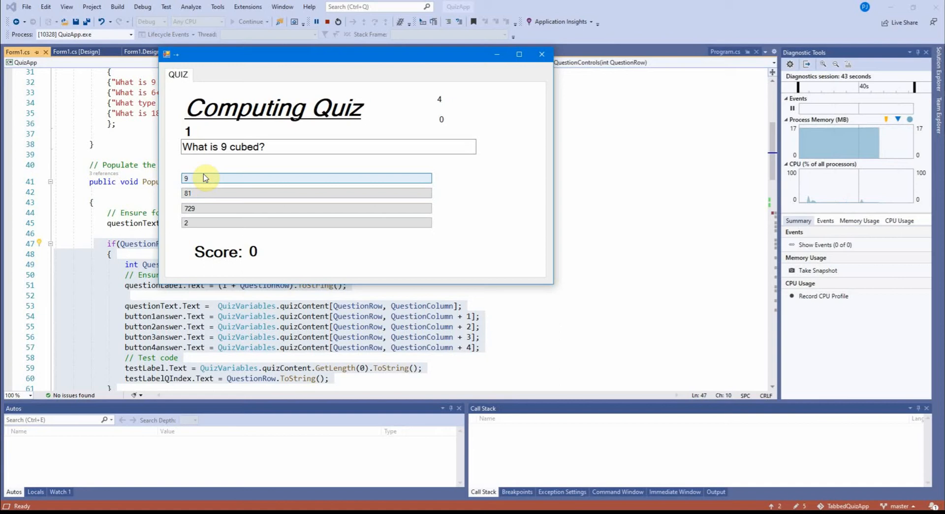
{"action": "mouse_move", "coordinate": [223, 184]}
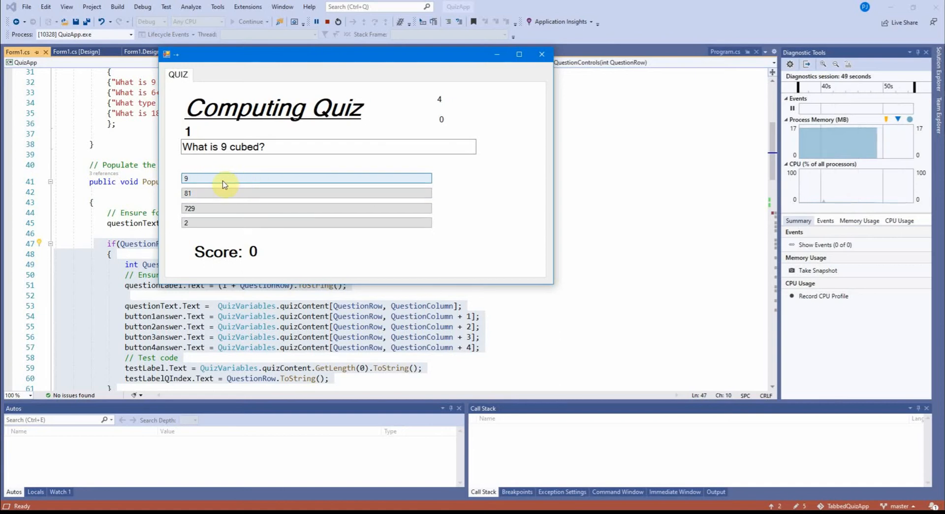
{"action": "mouse_move", "coordinate": [220, 223]}
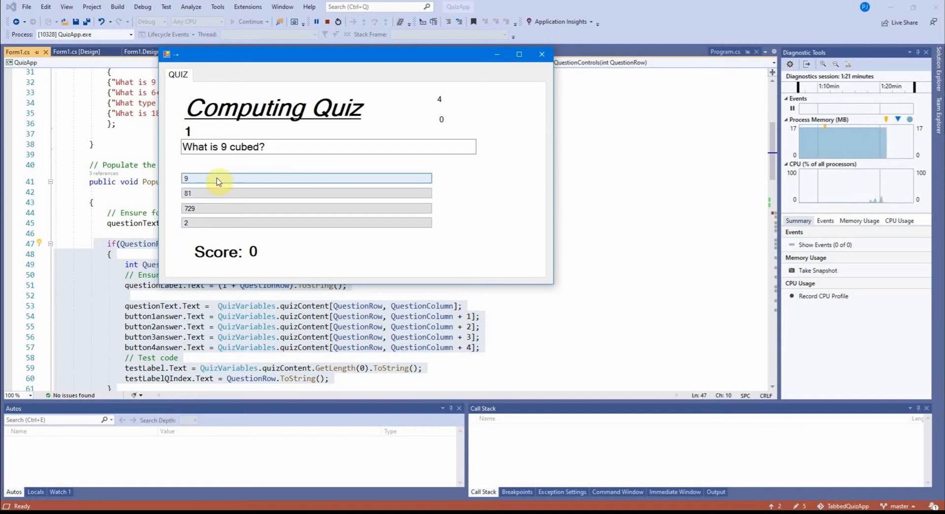
{"action": "left_click", "coordinate": [221, 223]}
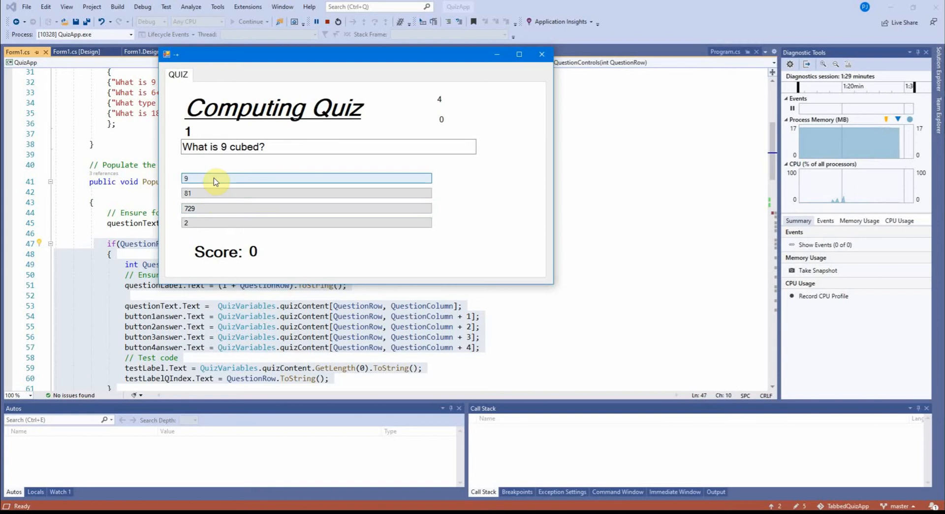
{"action": "mouse_move", "coordinate": [218, 184]}
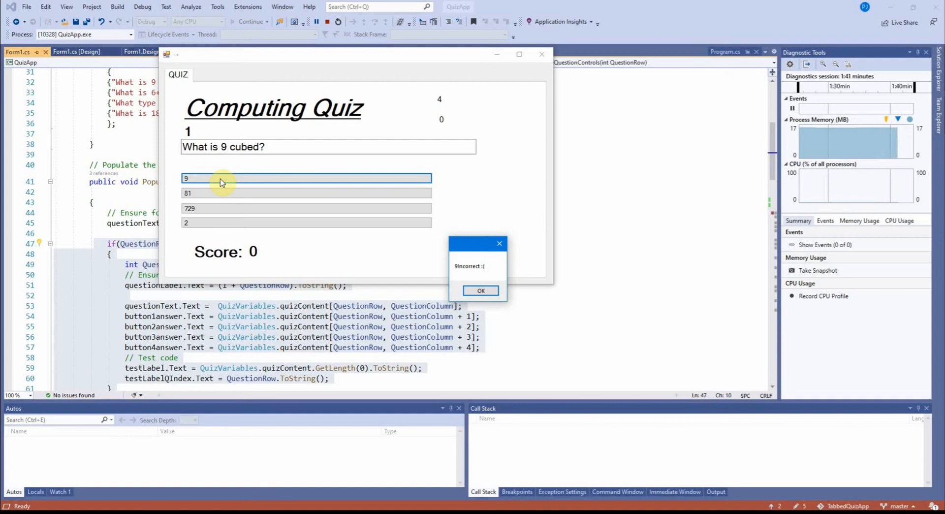
{"action": "mouse_move", "coordinate": [483, 303]}
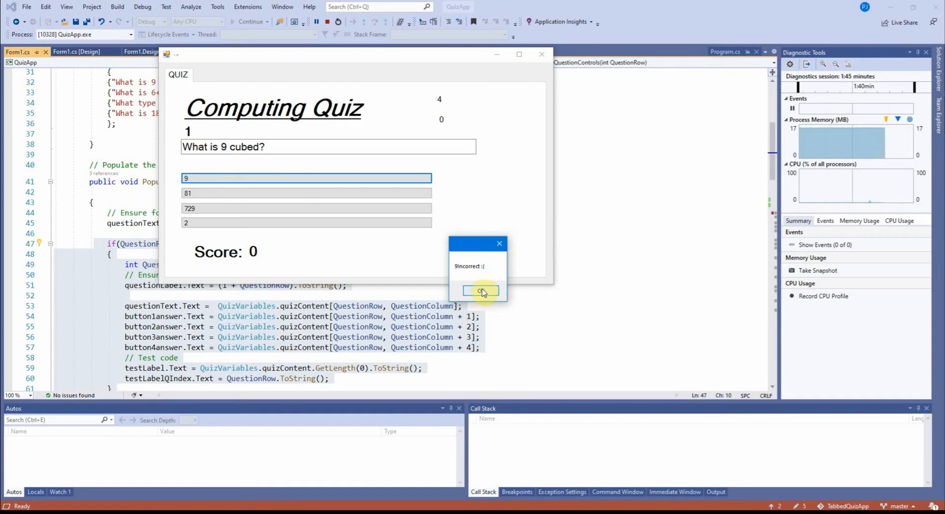
Dismiss the message, answer What is 6+3? with 2 and dismiss the Incorrect message
{"action": "left_click", "coordinate": [479, 291]}
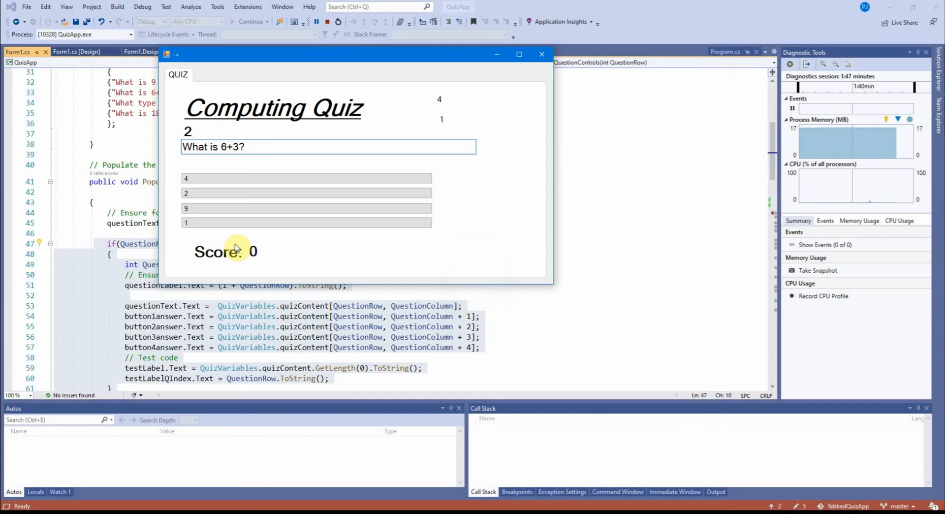
{"action": "left_click", "coordinate": [201, 193]}
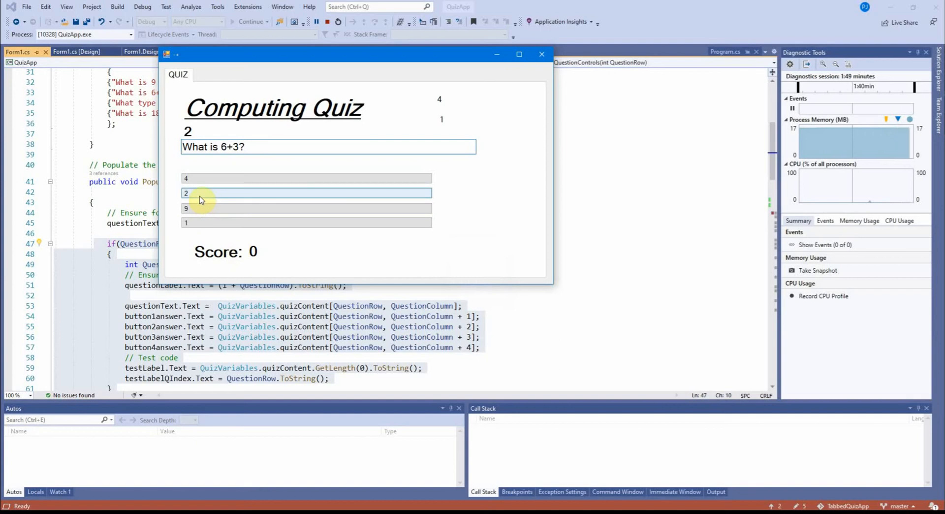
{"action": "left_click", "coordinate": [307, 193]}
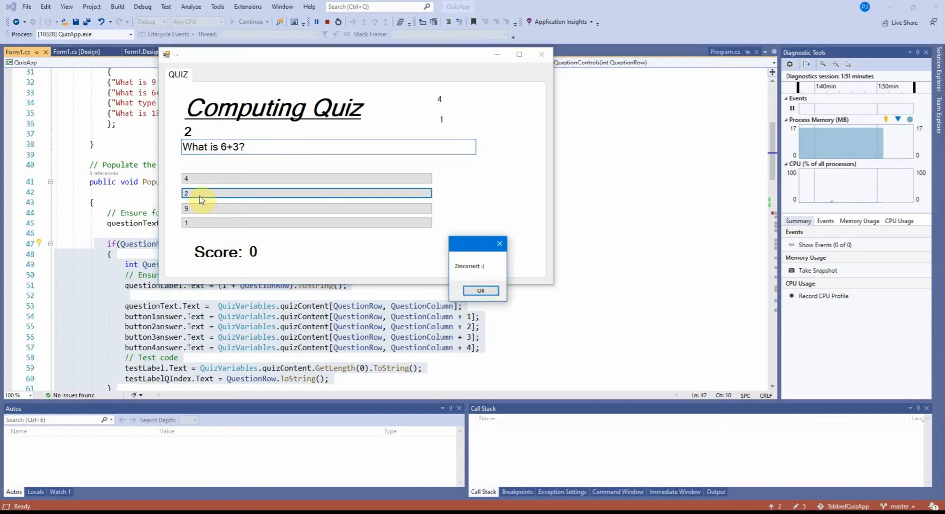
{"action": "mouse_move", "coordinate": [307, 252]}
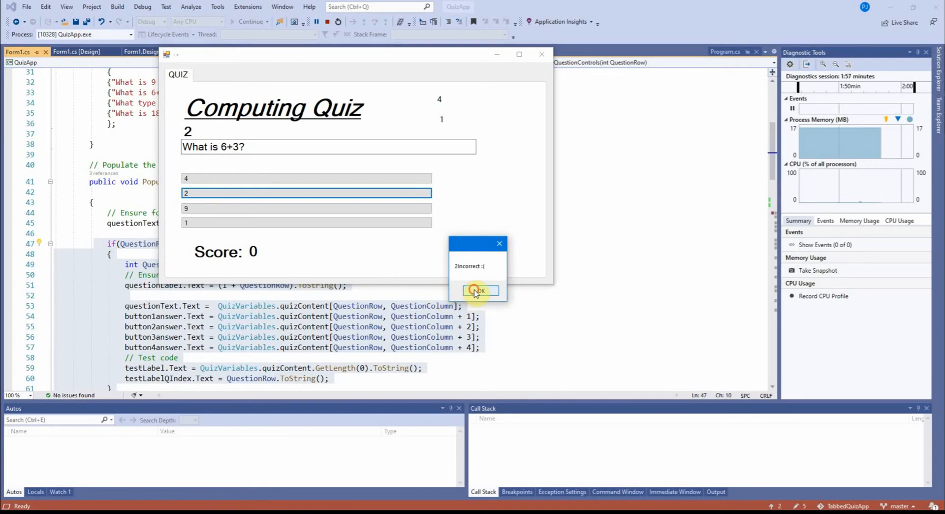
{"action": "left_click", "coordinate": [479, 291]}
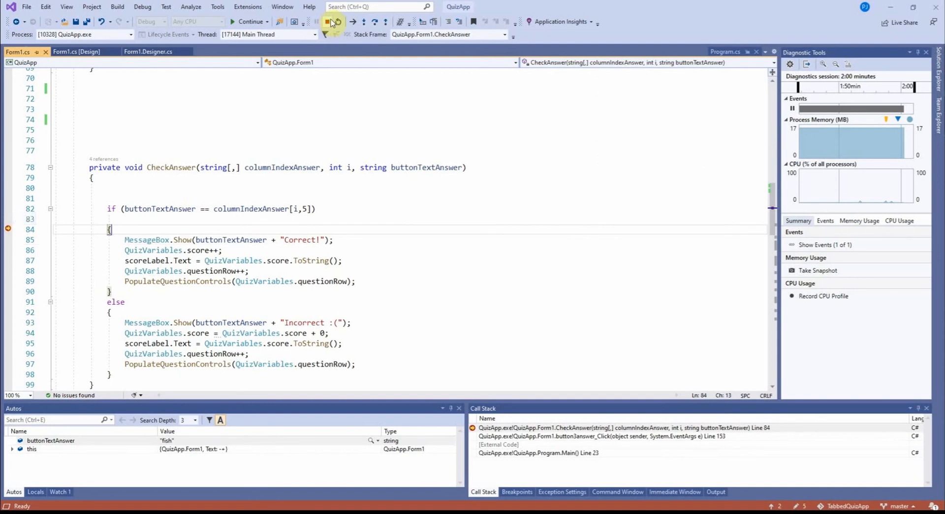
{"action": "mouse_move", "coordinate": [329, 22]}
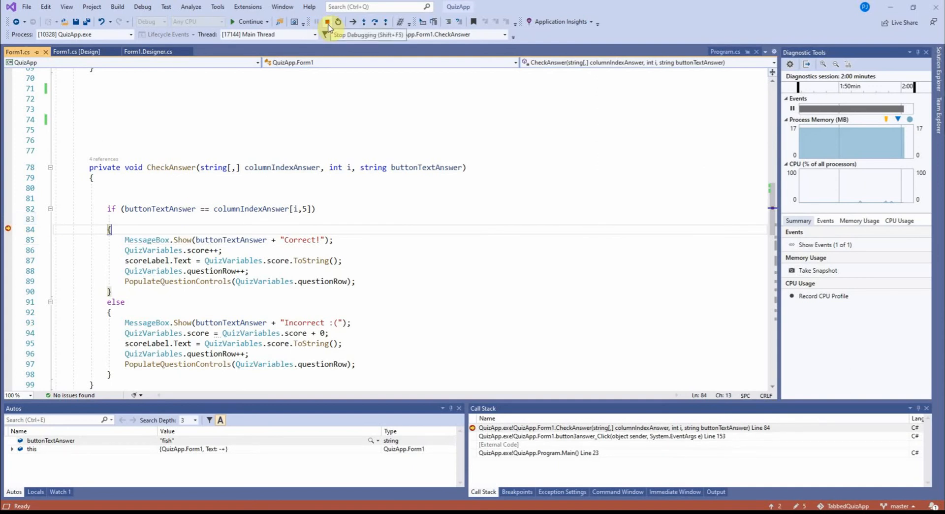
Stop debugging and delete the breakpoint beside line 83 inside CheckAnswer
{"action": "left_click", "coordinate": [327, 22]}
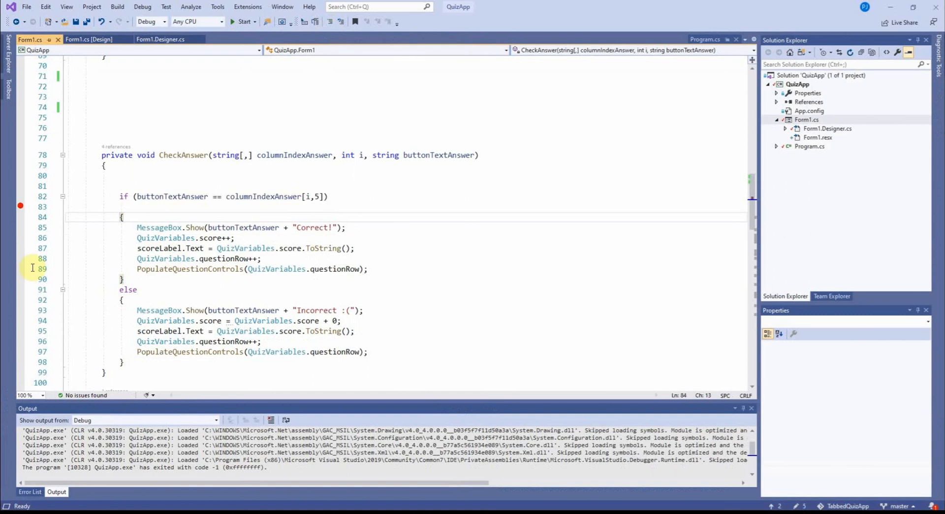
{"action": "right_click", "coordinate": [19, 206]}
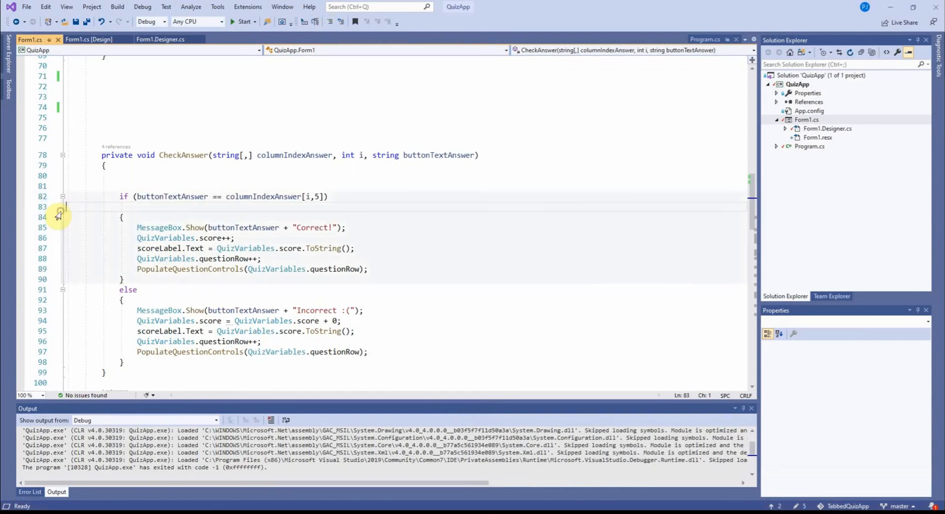
{"action": "mouse_move", "coordinate": [68, 207]}
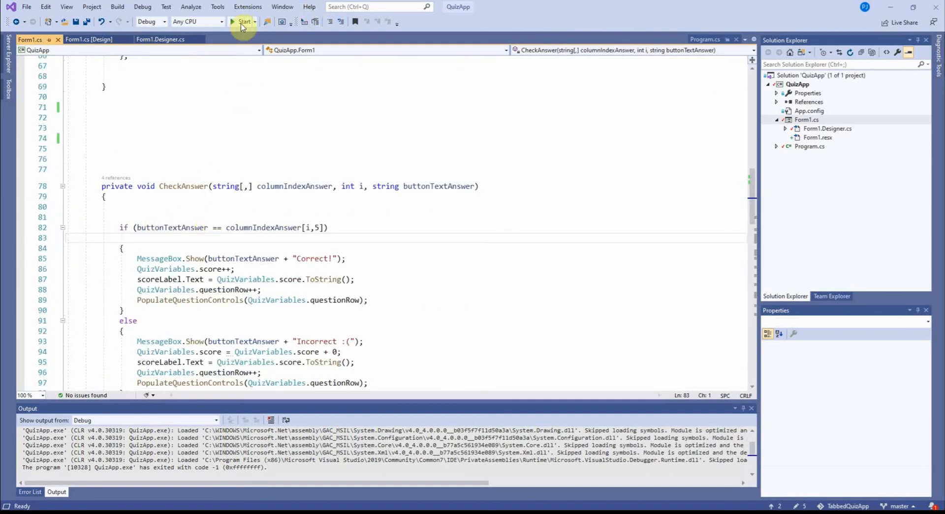
{"action": "left_click", "coordinate": [244, 22]}
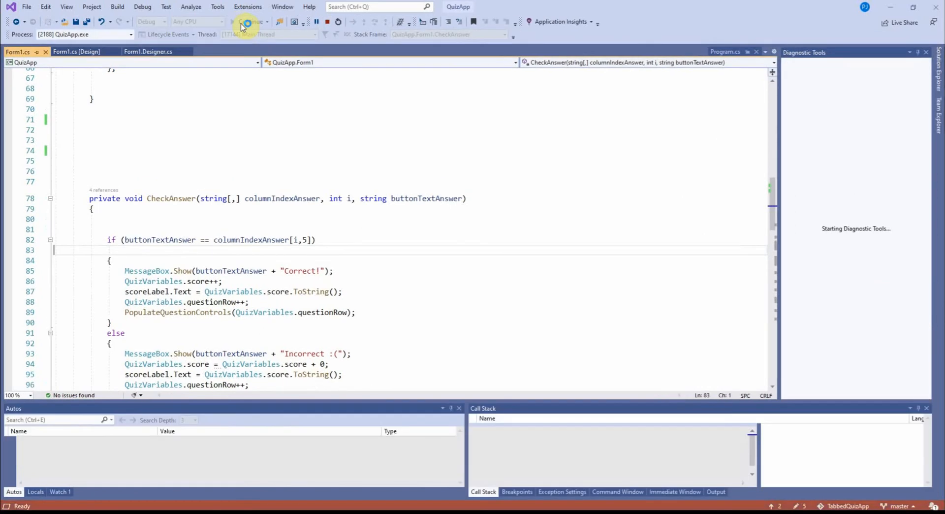
{"action": "left_click", "coordinate": [247, 21]}
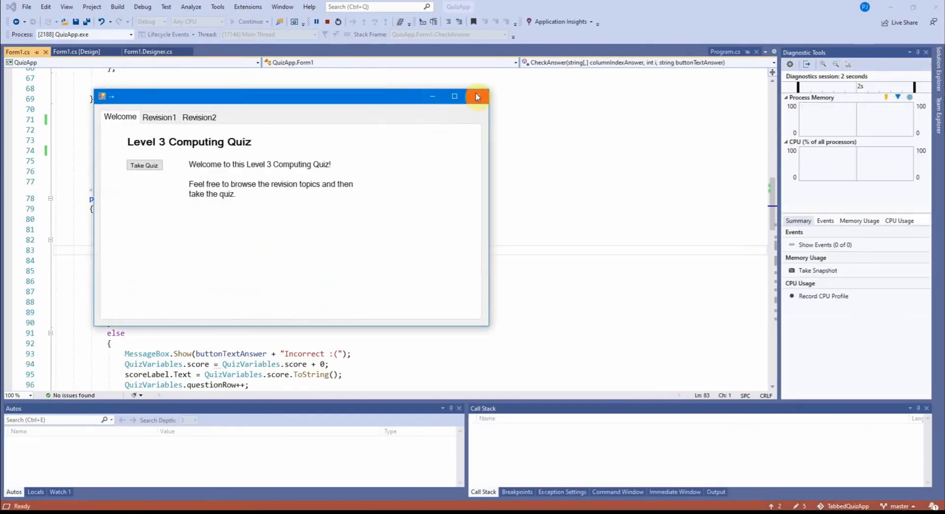
{"action": "left_click", "coordinate": [478, 97]}
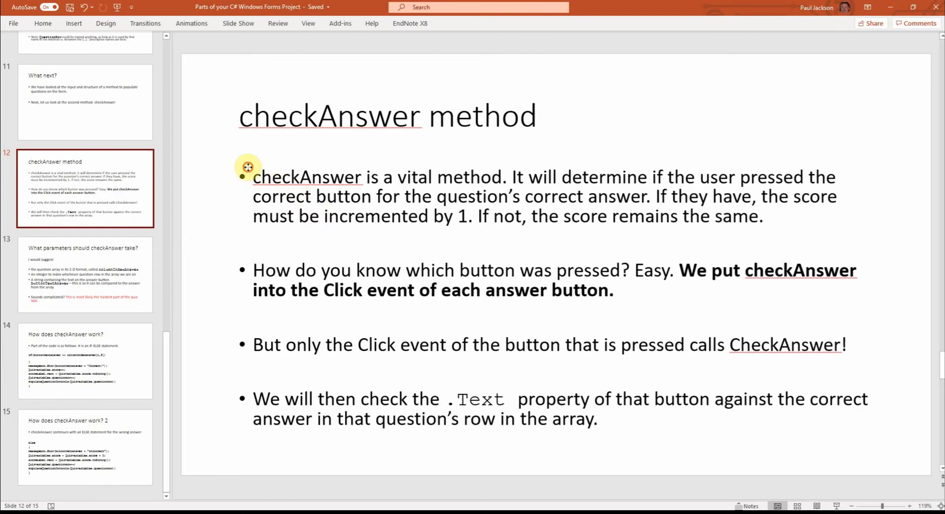
Select the bullet text on the checkAnswer method slide while explaining it
{"action": "left_click", "coordinate": [247, 167]}
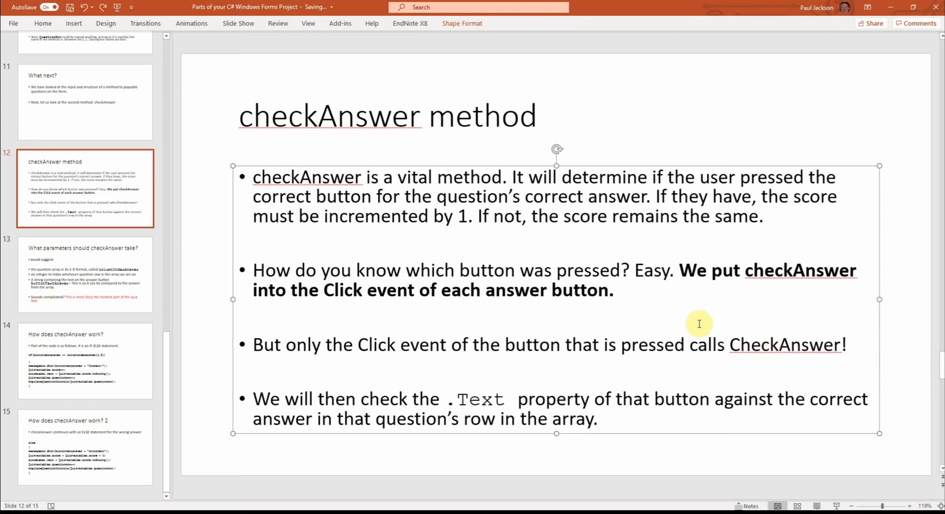
{"action": "mouse_move", "coordinate": [680, 298]}
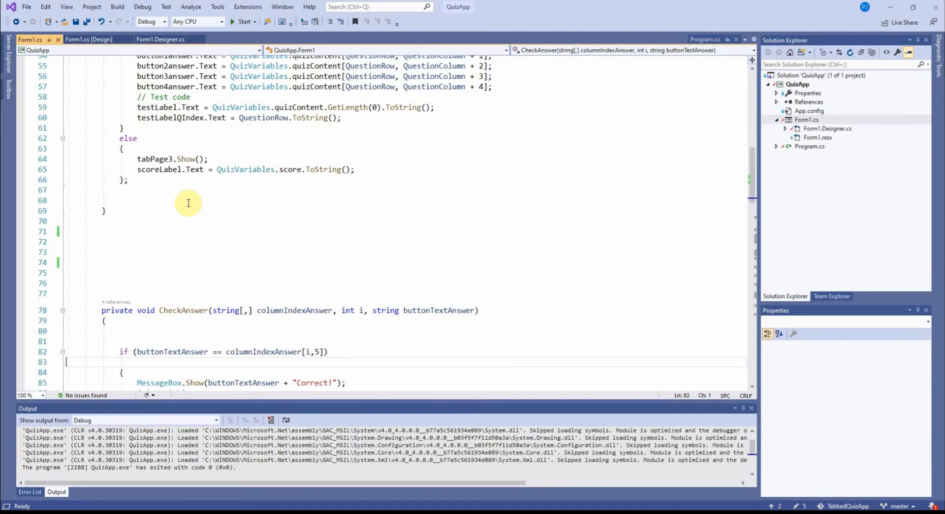
View an answer button in Form1.cs design view, then its buttonNanswer_Click handlers in code
{"action": "left_click", "coordinate": [89, 39]}
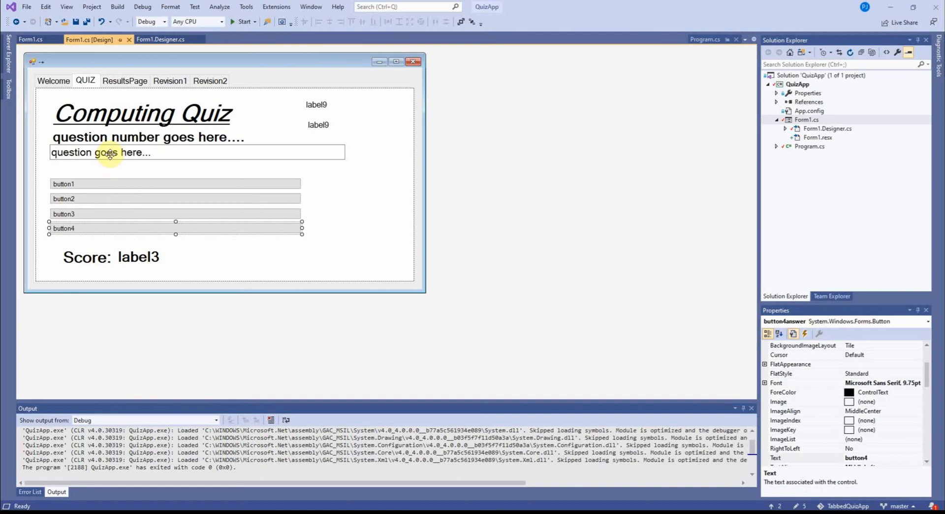
{"action": "left_click", "coordinate": [64, 214]}
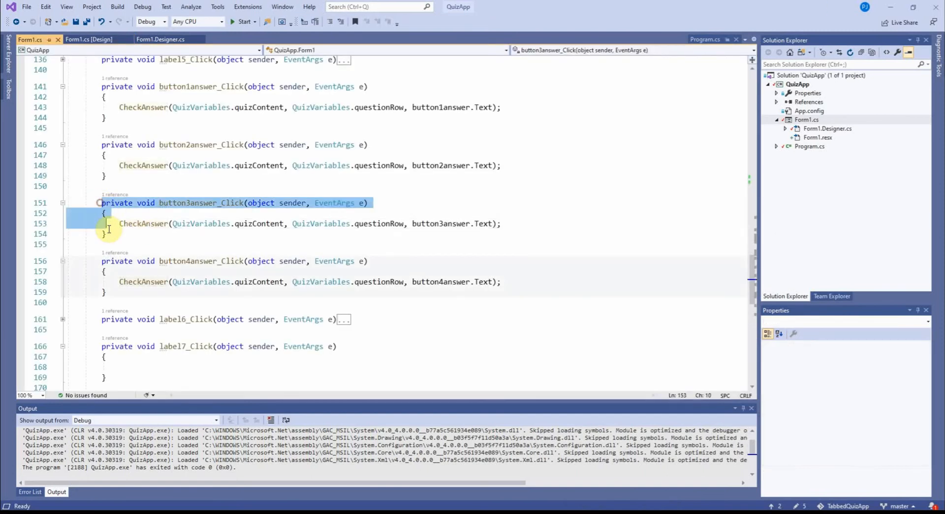
Highlight the Text property passed into CheckAnswer and return to the CheckAnswer method at line 78
{"action": "left_click", "coordinate": [221, 202]}
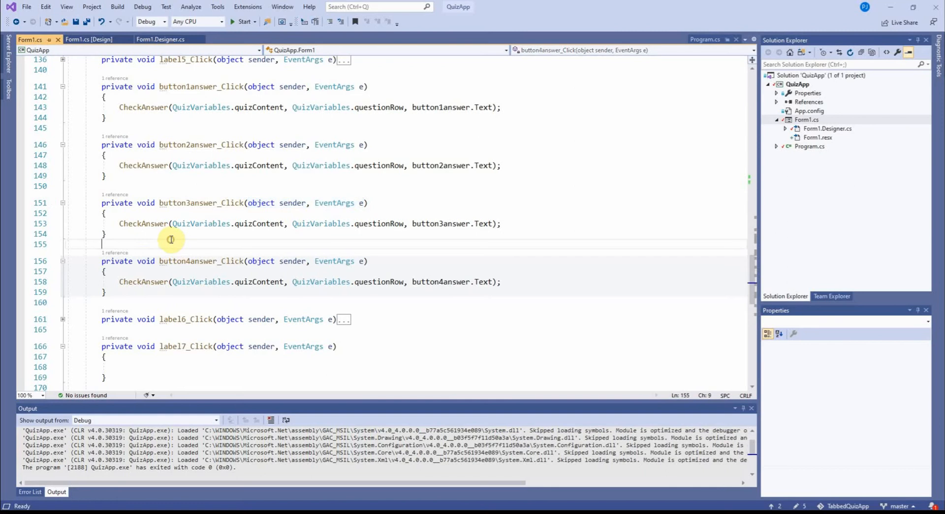
{"action": "double_click", "coordinate": [143, 224]}
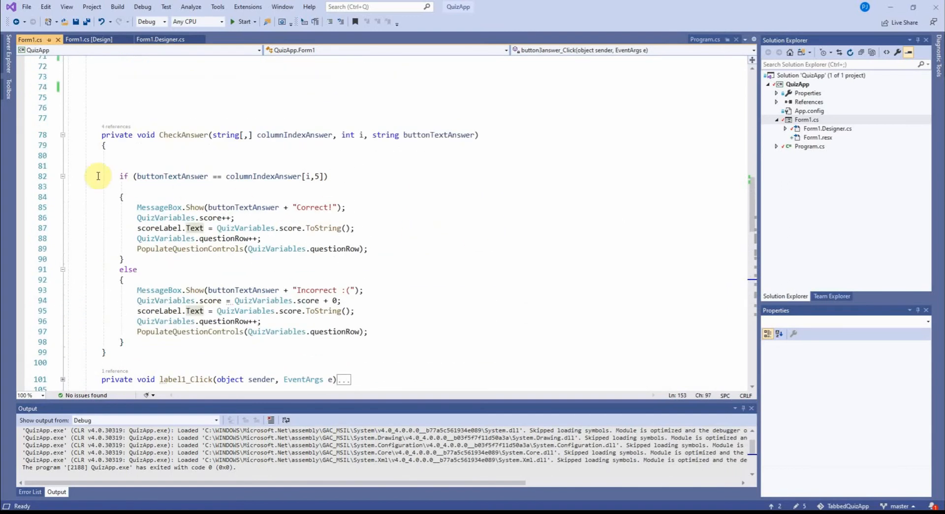
Collapse and expand CheckAnswer, then highlight its question array and buttonTextAnswer parameters
{"action": "left_click", "coordinate": [62, 135]}
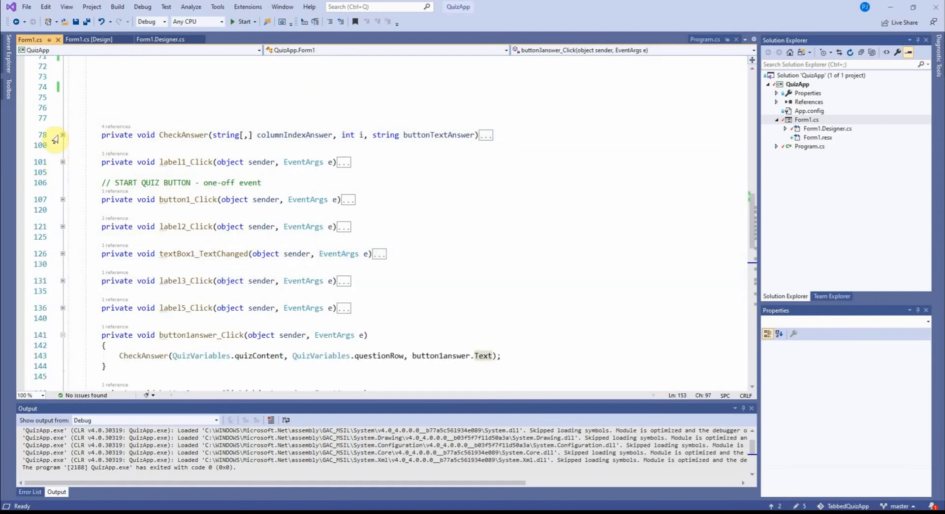
{"action": "left_click", "coordinate": [62, 145]}
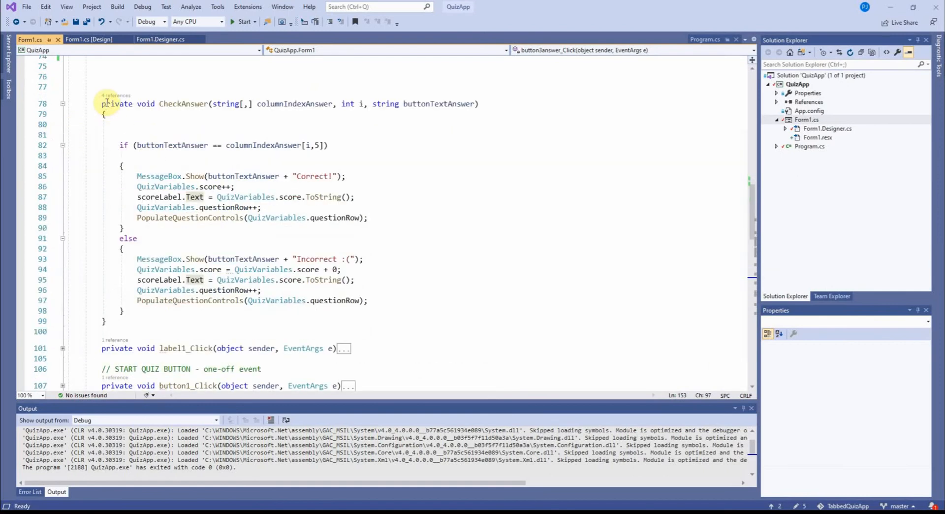
{"action": "mouse_move", "coordinate": [225, 104]}
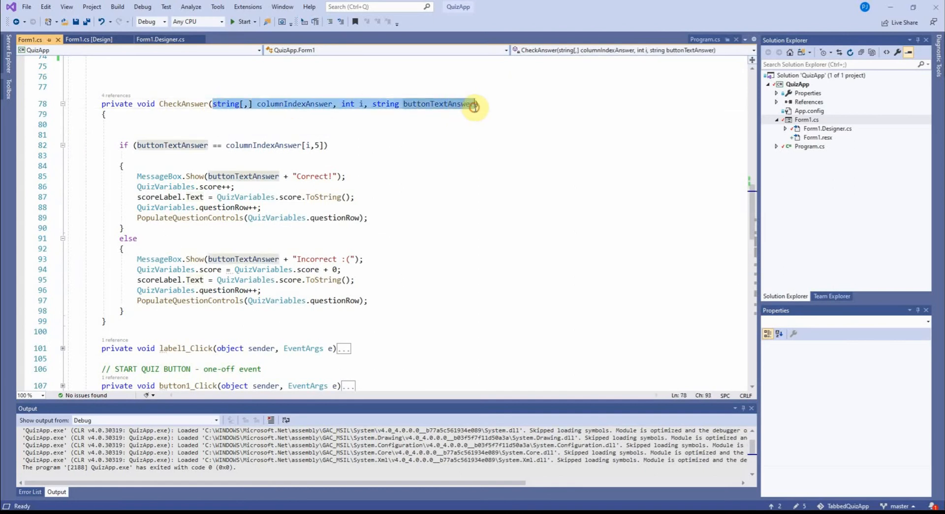
{"action": "left_click", "coordinate": [398, 113]}
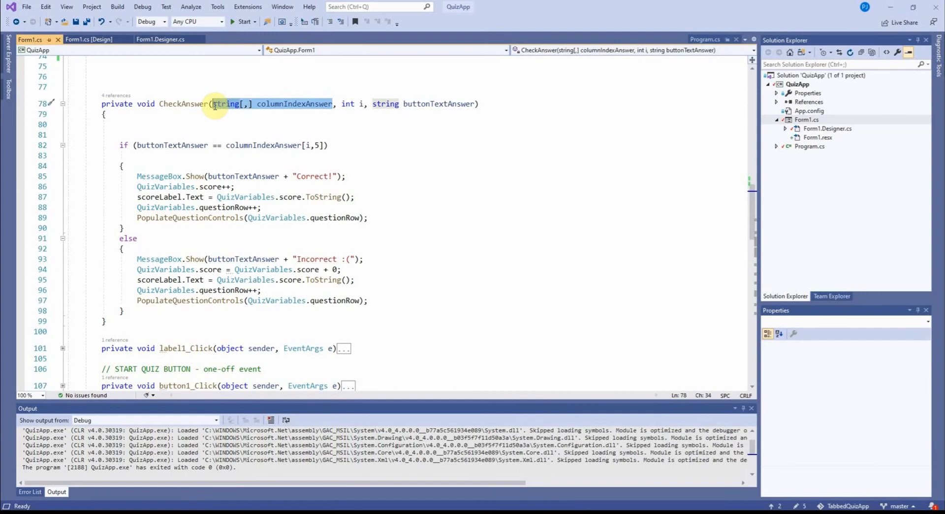
{"action": "mouse_move", "coordinate": [362, 104]}
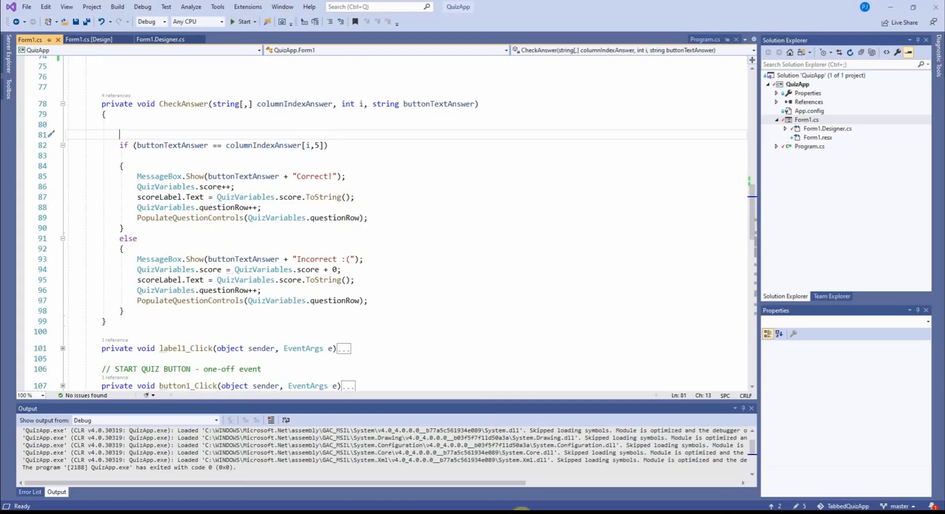
{"action": "mouse_move", "coordinate": [368, 110]}
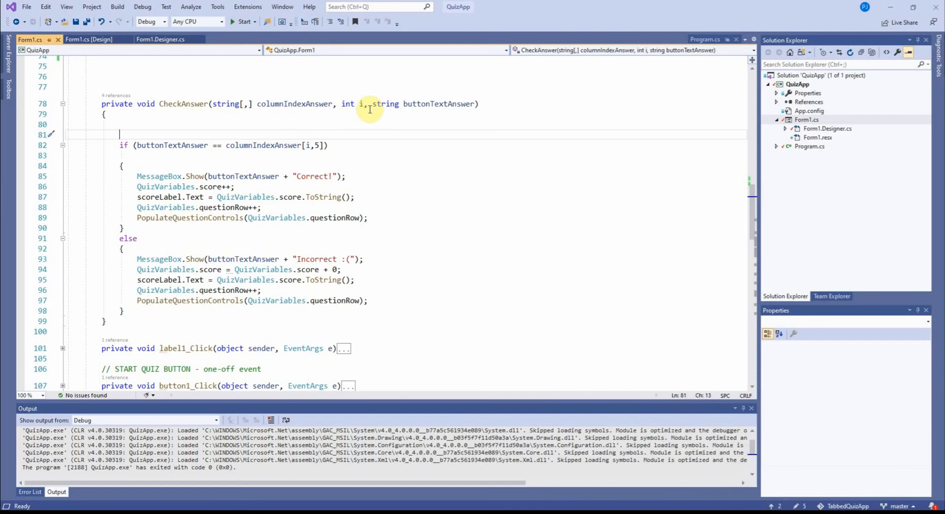
{"action": "double_click", "coordinate": [440, 104]}
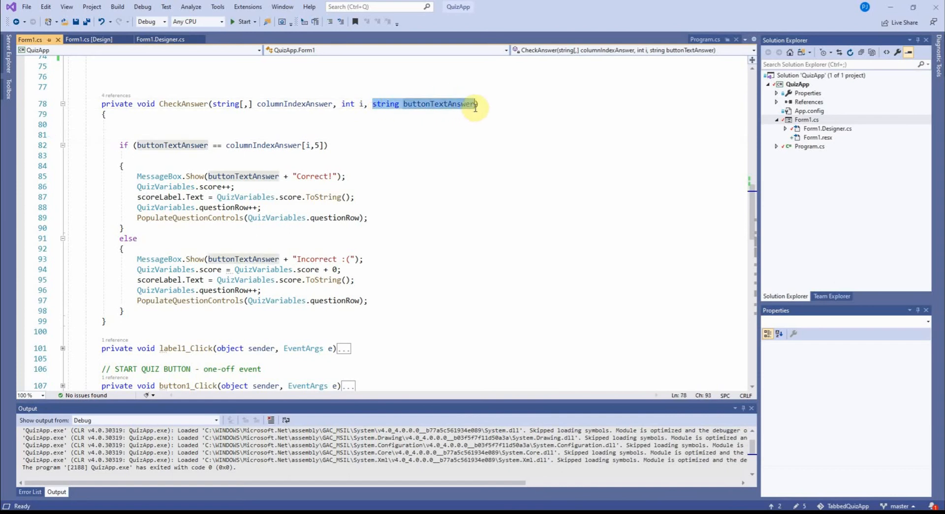
{"action": "mouse_move", "coordinate": [444, 104]}
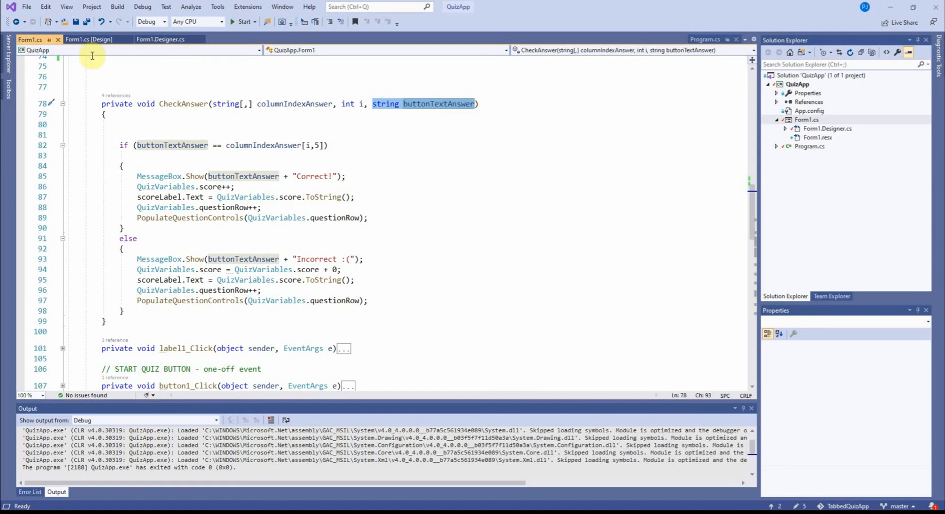
Inspect button1 in design view, then return to the code and highlight the CheckAnswer method name
{"action": "left_click", "coordinate": [89, 40]}
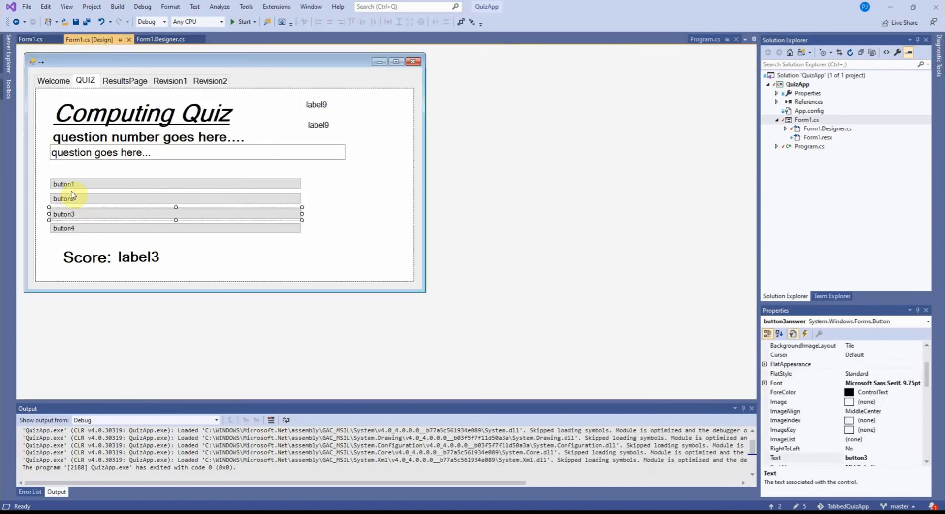
{"action": "left_click", "coordinate": [64, 184]}
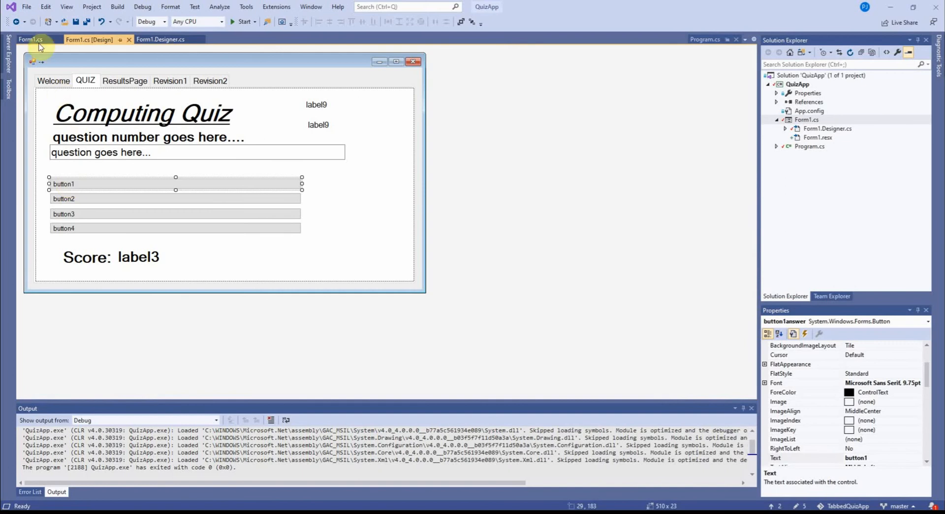
{"action": "left_click", "coordinate": [29, 39]}
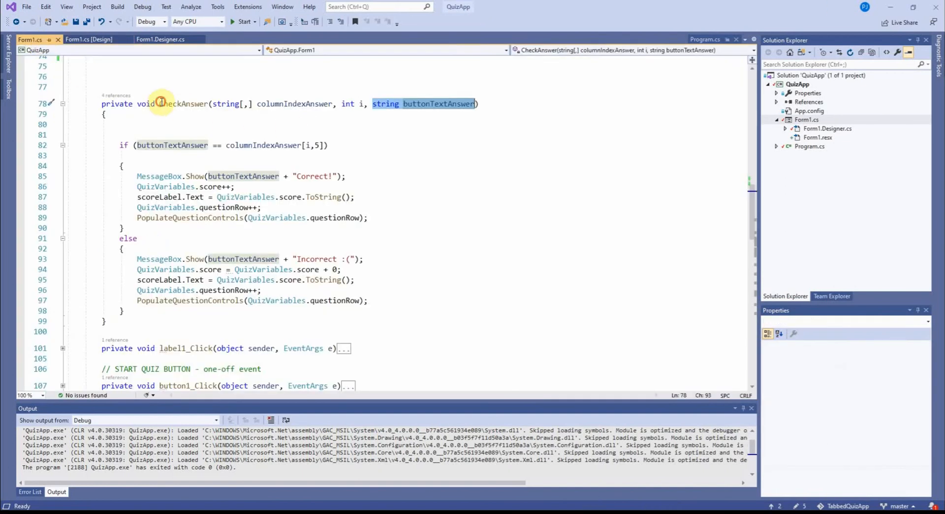
{"action": "double_click", "coordinate": [184, 104]}
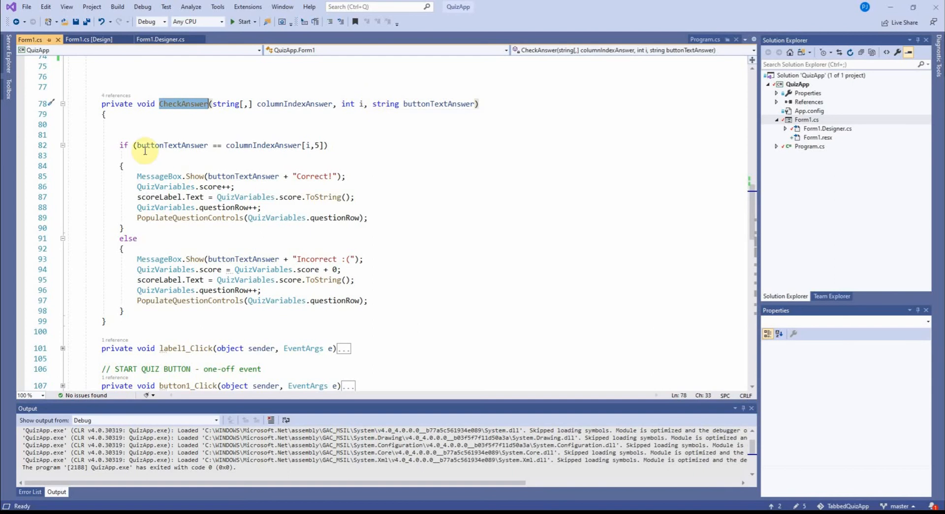
{"action": "double_click", "coordinate": [171, 145]}
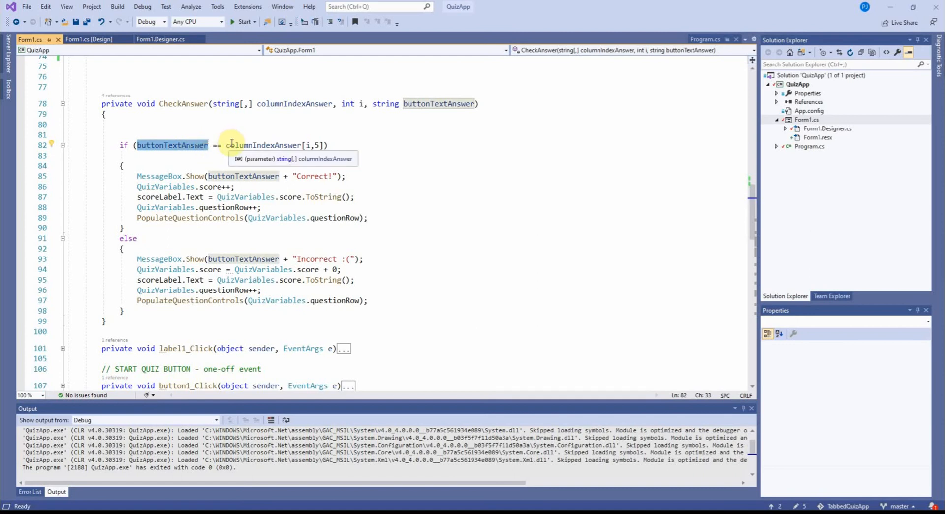
{"action": "double_click", "coordinate": [262, 146]}
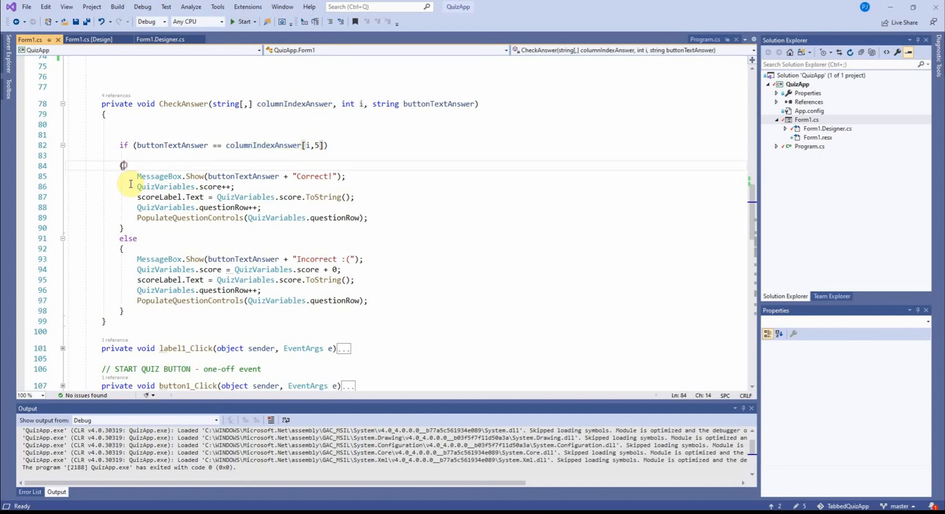
{"action": "left_click_drag", "start_coordinate": [124, 165], "coordinate": [123, 226]}
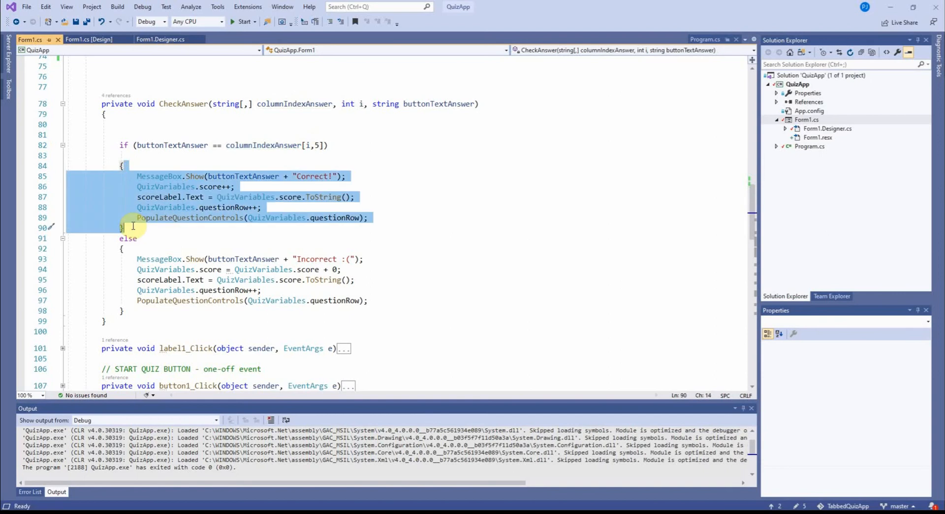
{"action": "left_click", "coordinate": [137, 259]}
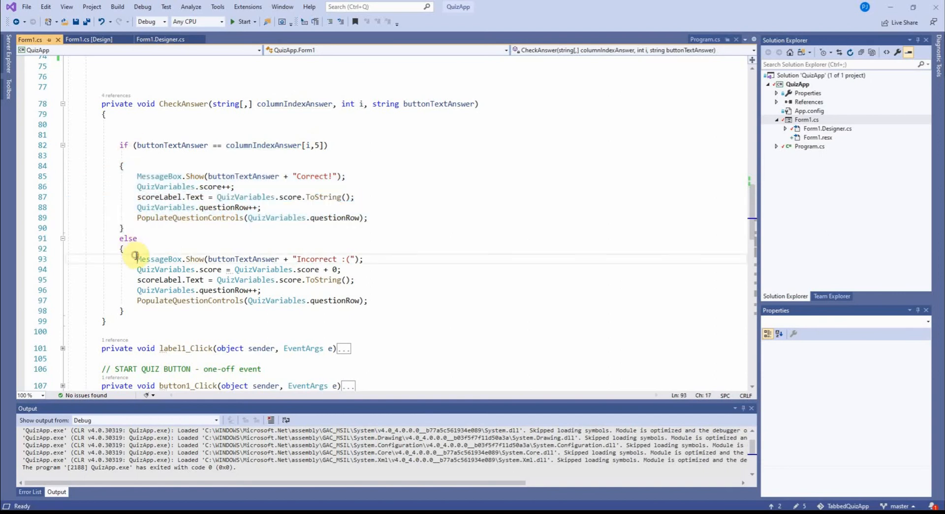
{"action": "left_click_drag", "start_coordinate": [137, 258], "coordinate": [159, 300]}
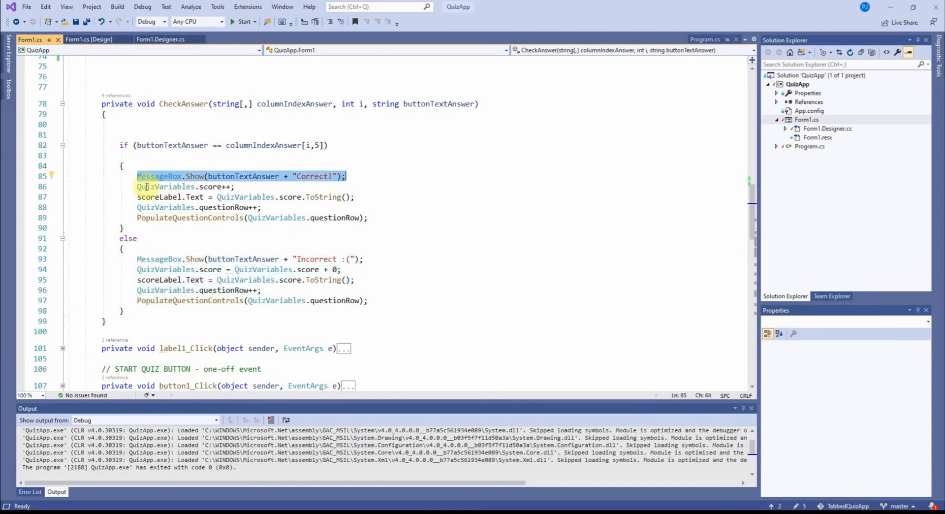
{"action": "left_click", "coordinate": [233, 187]}
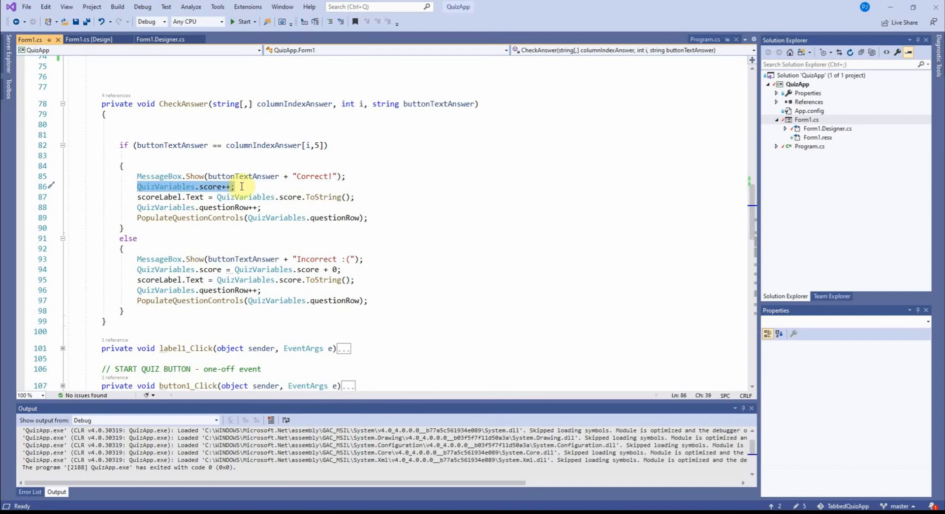
{"action": "mouse_move", "coordinate": [137, 207]}
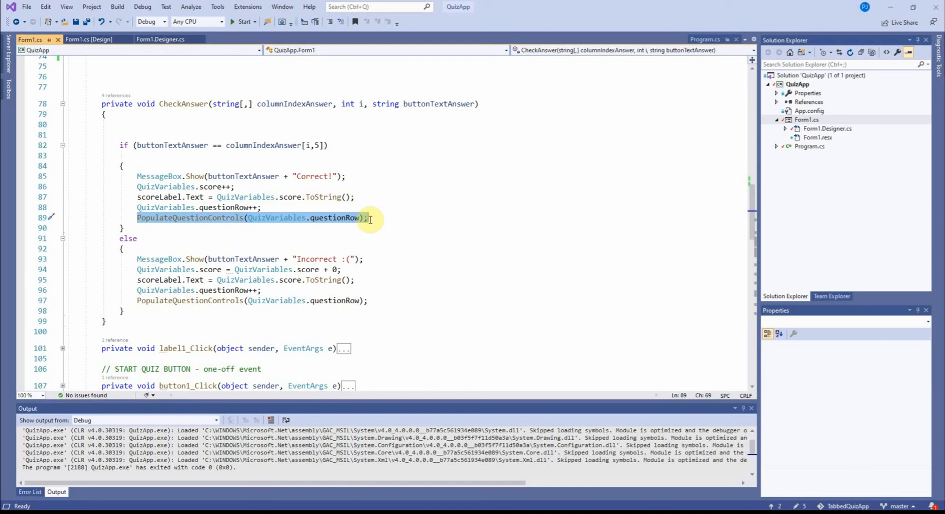
{"action": "mouse_move", "coordinate": [145, 254]}
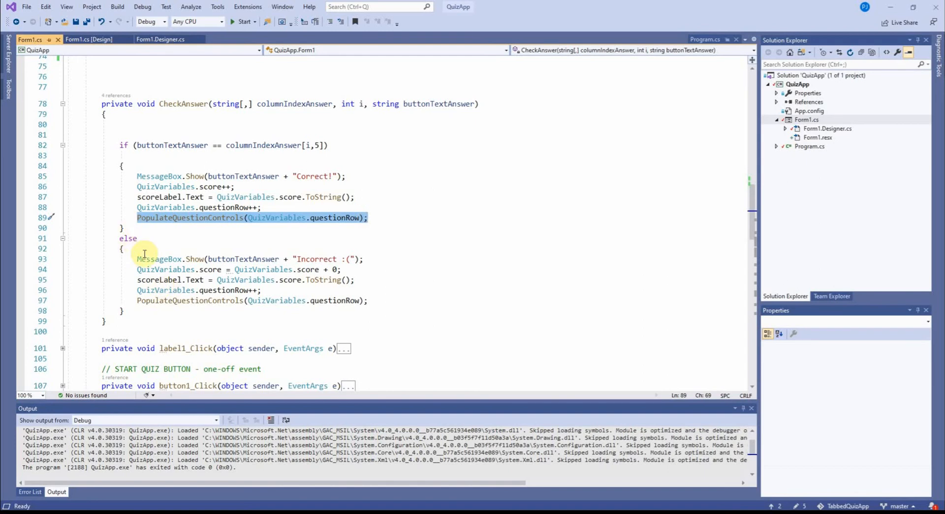
{"action": "left_click_drag", "start_coordinate": [137, 258], "coordinate": [368, 300]}
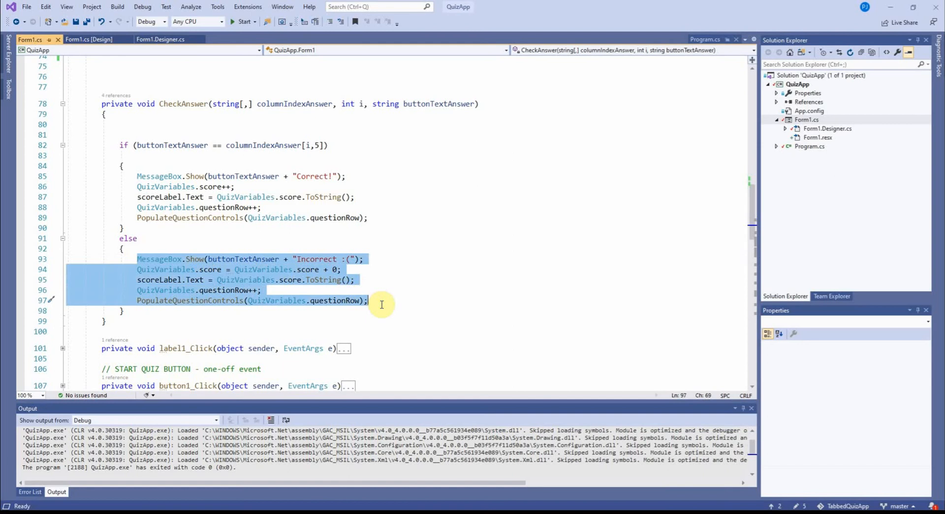
{"action": "mouse_move", "coordinate": [295, 265]}
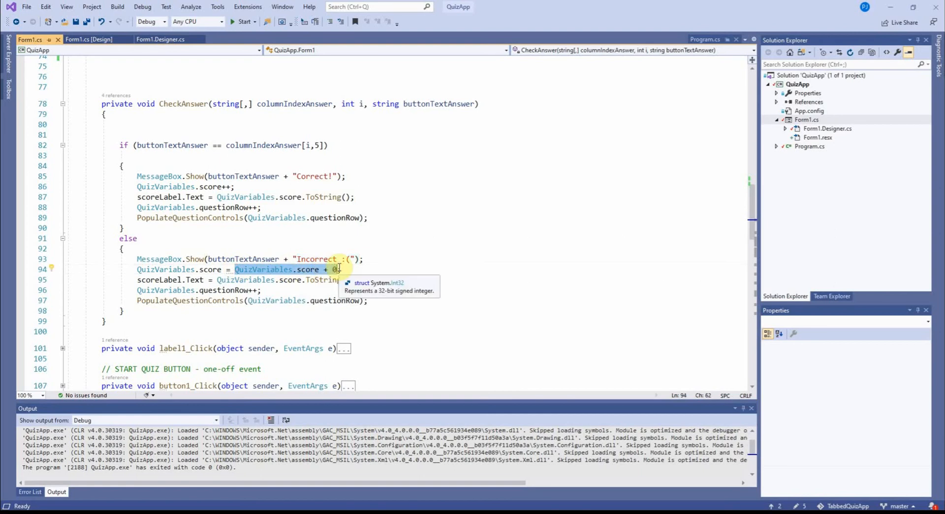
{"action": "mouse_move", "coordinate": [285, 292]}
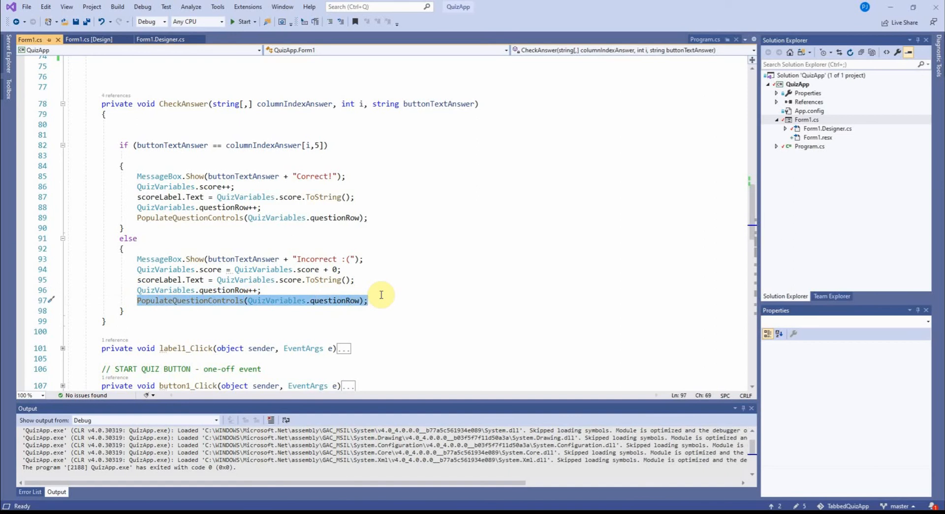
{"action": "mouse_move", "coordinate": [368, 277]}
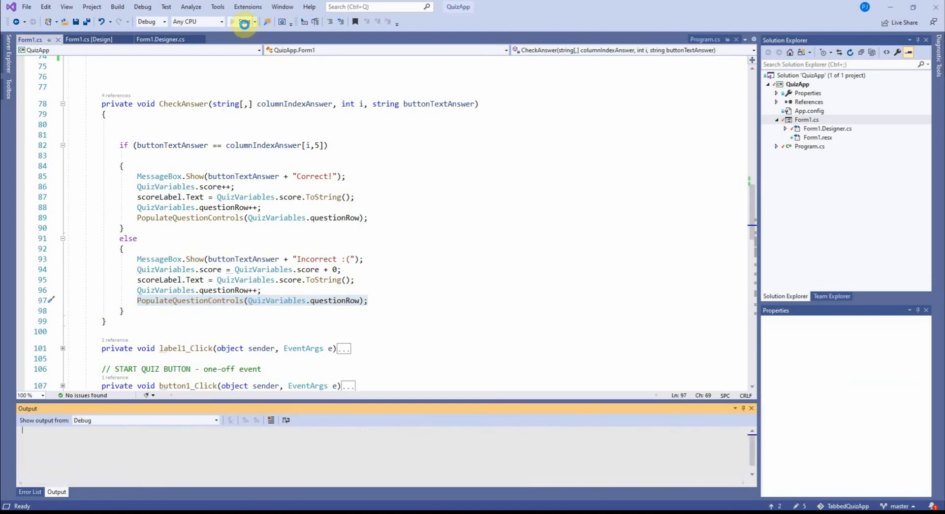
Run the quiz app, take the quiz and answer question 1 with 729 for a score of 1
{"action": "left_click", "coordinate": [244, 21]}
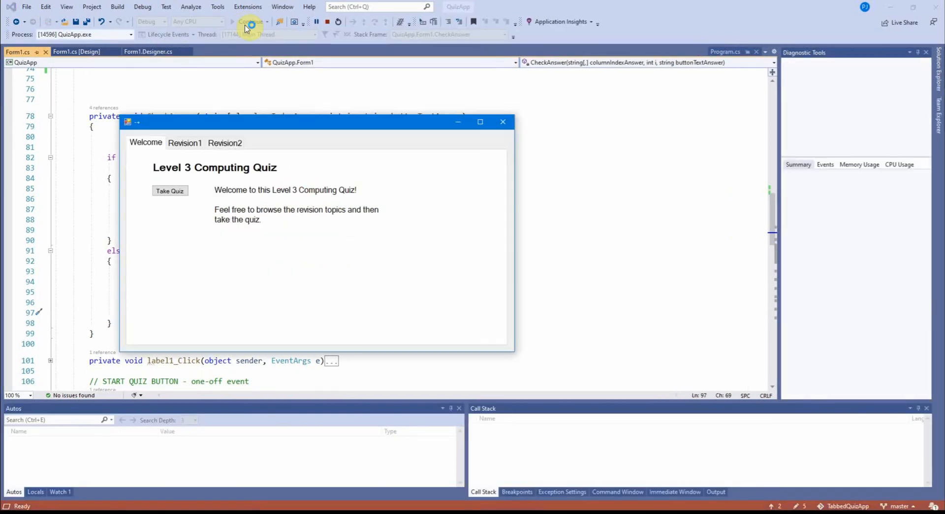
{"action": "left_click", "coordinate": [169, 190]}
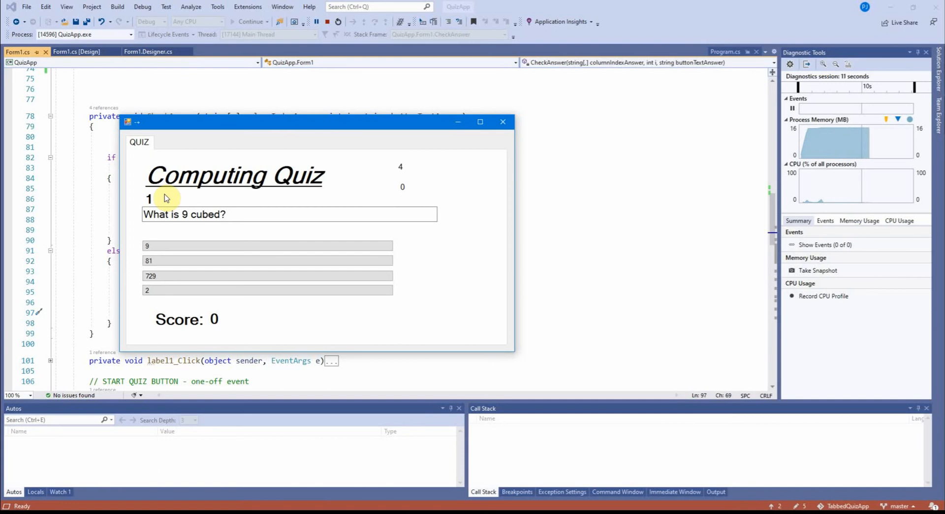
{"action": "mouse_move", "coordinate": [217, 192]}
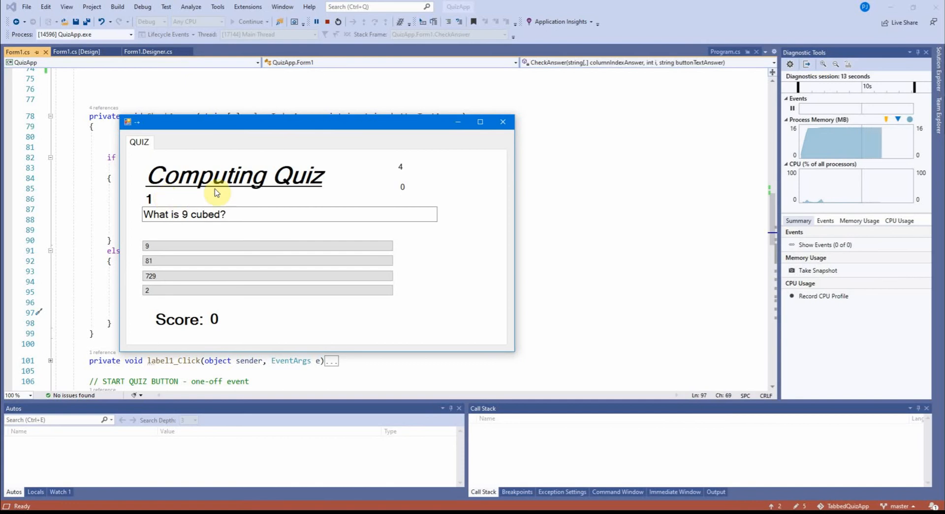
{"action": "mouse_move", "coordinate": [209, 200]}
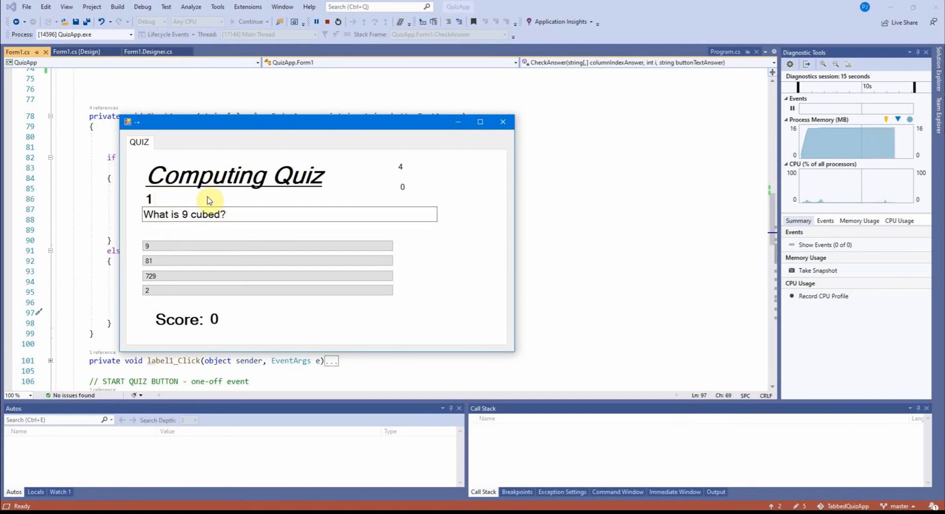
{"action": "mouse_move", "coordinate": [227, 324]}
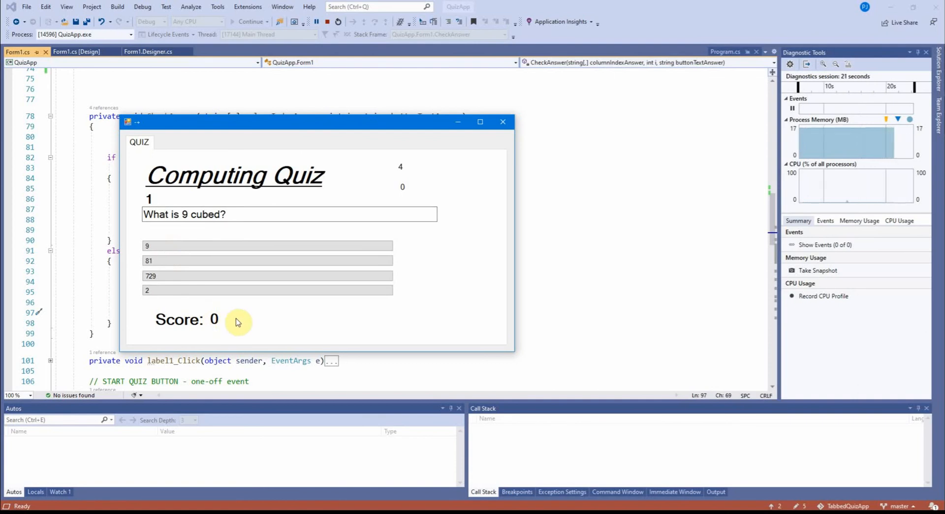
{"action": "left_click", "coordinate": [160, 281]}
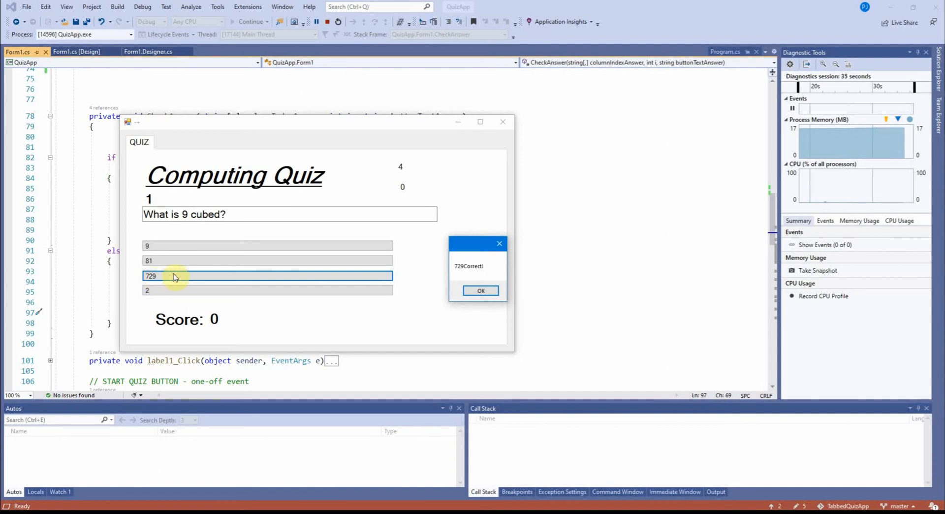
{"action": "left_click", "coordinate": [480, 291]}
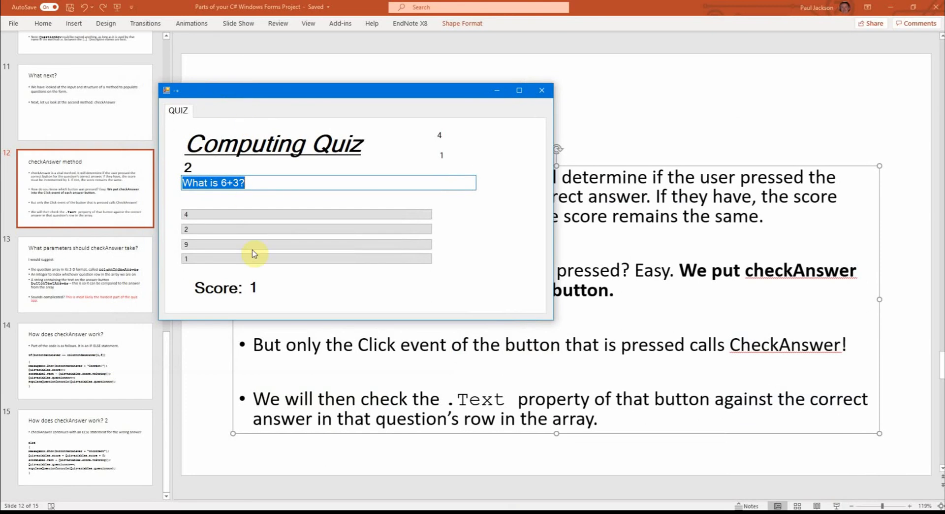
Answer 9, fish and the final question correctly for a score of 4, then close the quiz window
{"action": "left_click", "coordinate": [199, 244]}
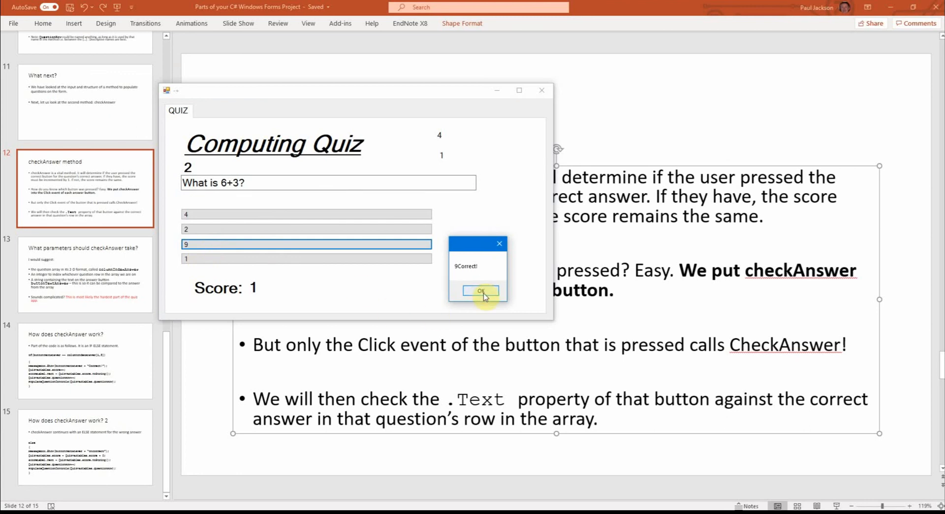
{"action": "left_click", "coordinate": [480, 291]}
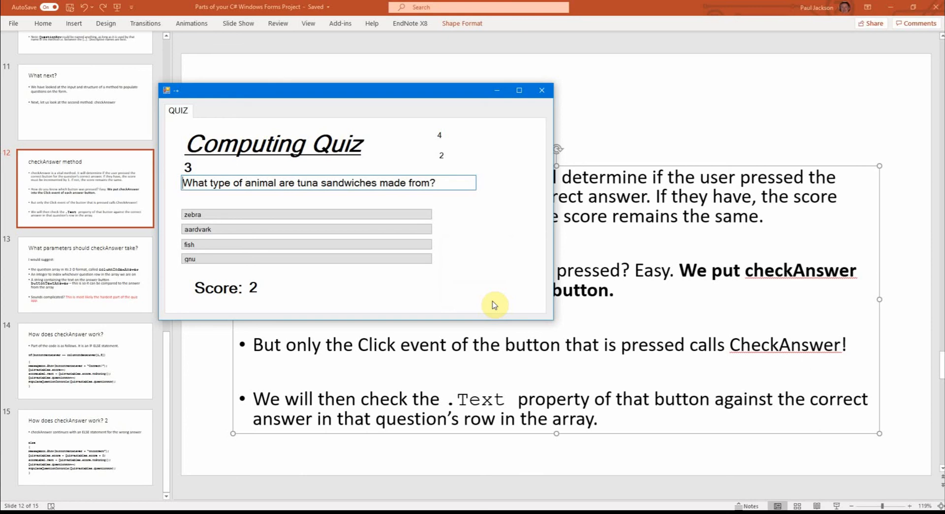
{"action": "left_click", "coordinate": [211, 244]}
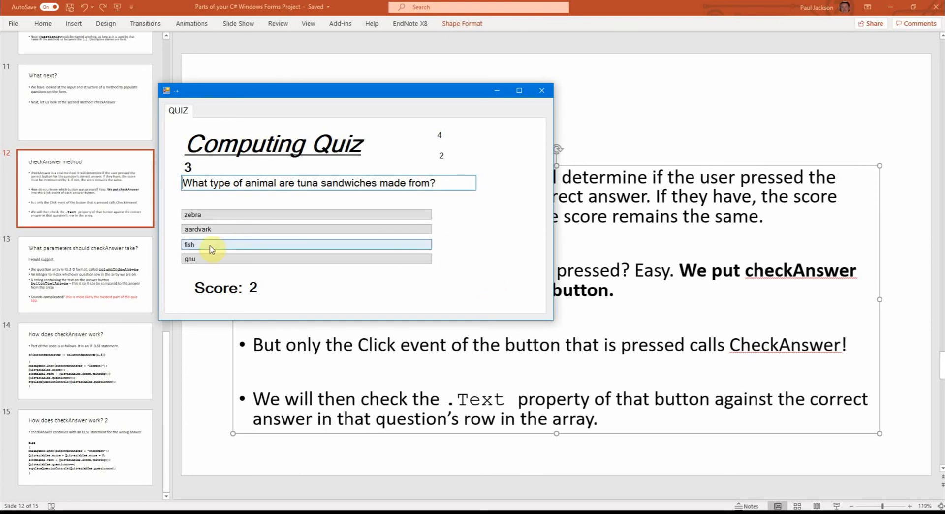
{"action": "left_click", "coordinate": [210, 249]}
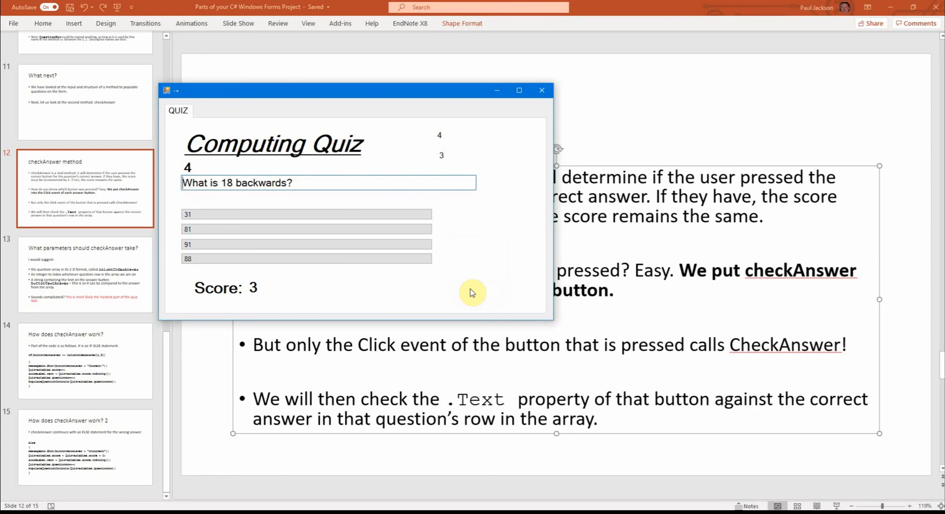
{"action": "left_click", "coordinate": [202, 229]}
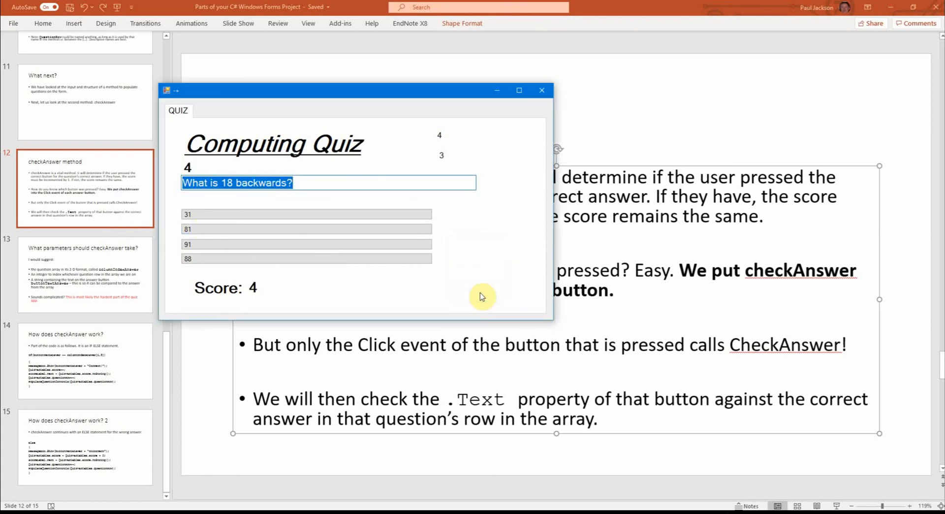
{"action": "mouse_move", "coordinate": [374, 285]}
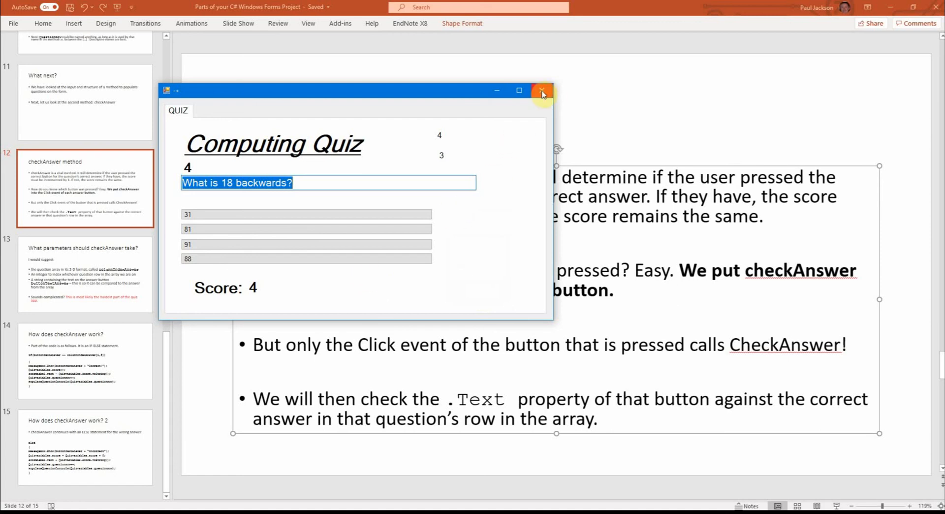
{"action": "left_click", "coordinate": [541, 90]}
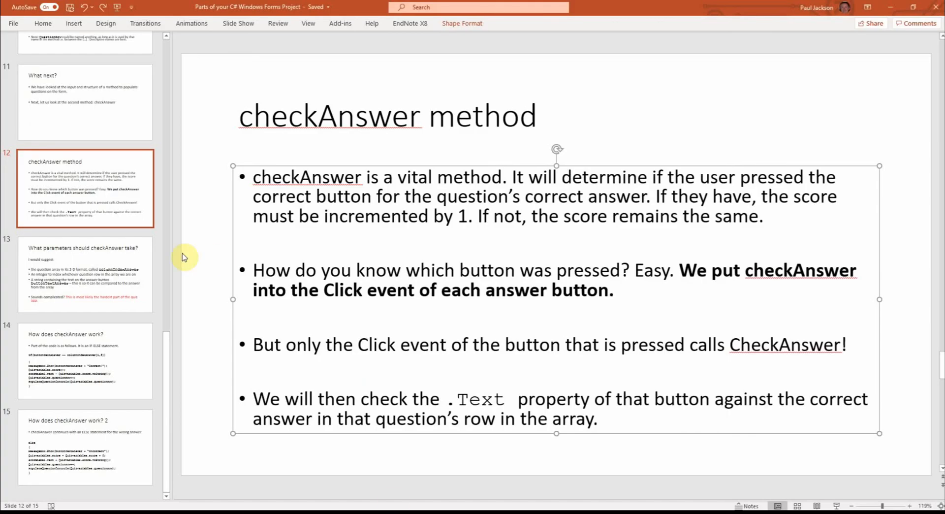
{"action": "left_click", "coordinate": [84, 274]}
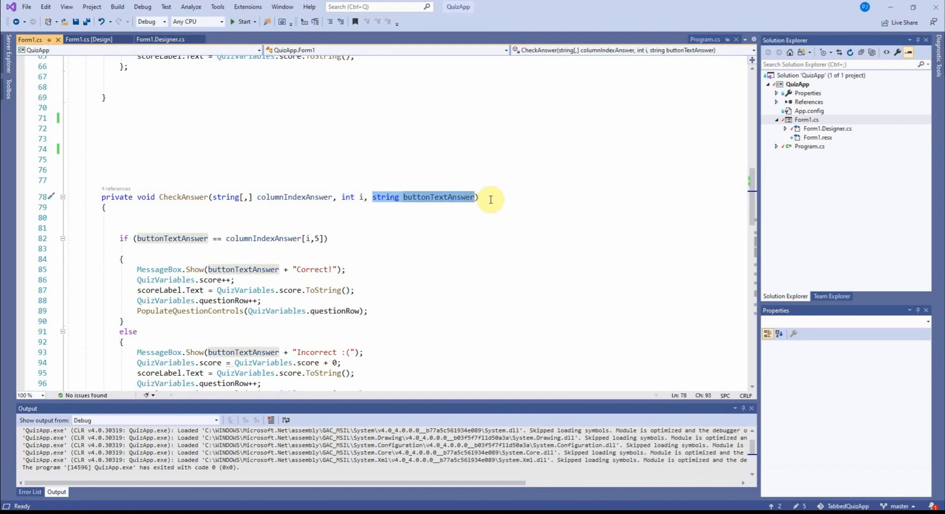
{"action": "left_click", "coordinate": [263, 197]}
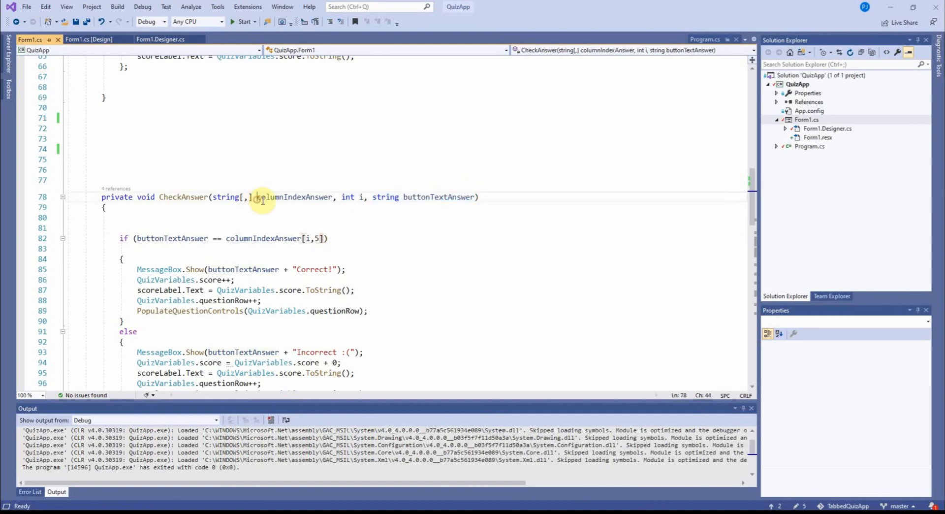
{"action": "double_click", "coordinate": [295, 197]}
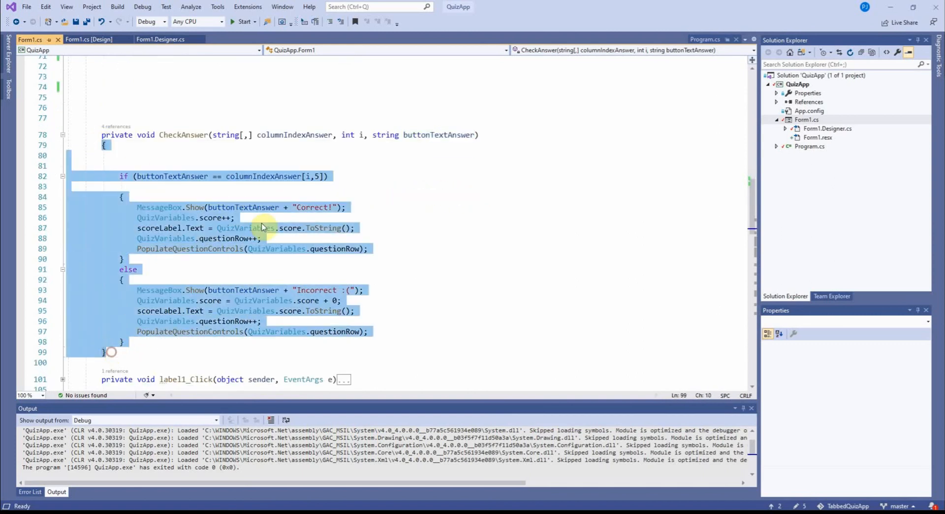
{"action": "left_click", "coordinate": [294, 134]}
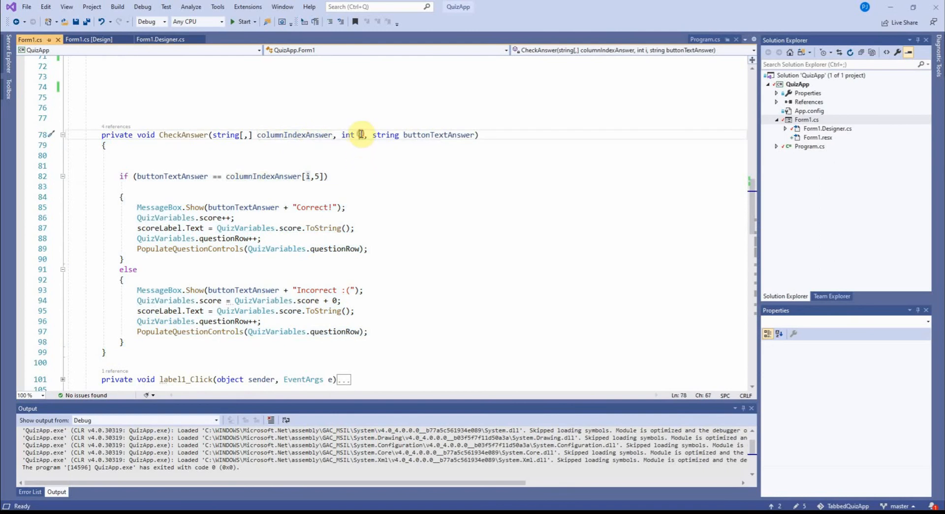
{"action": "mouse_move", "coordinate": [413, 135]}
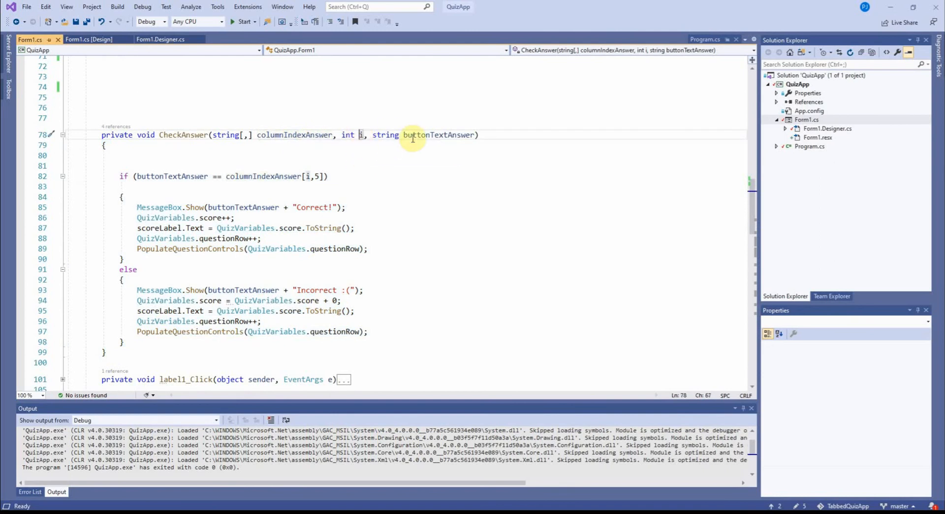
{"action": "double_click", "coordinate": [439, 135]}
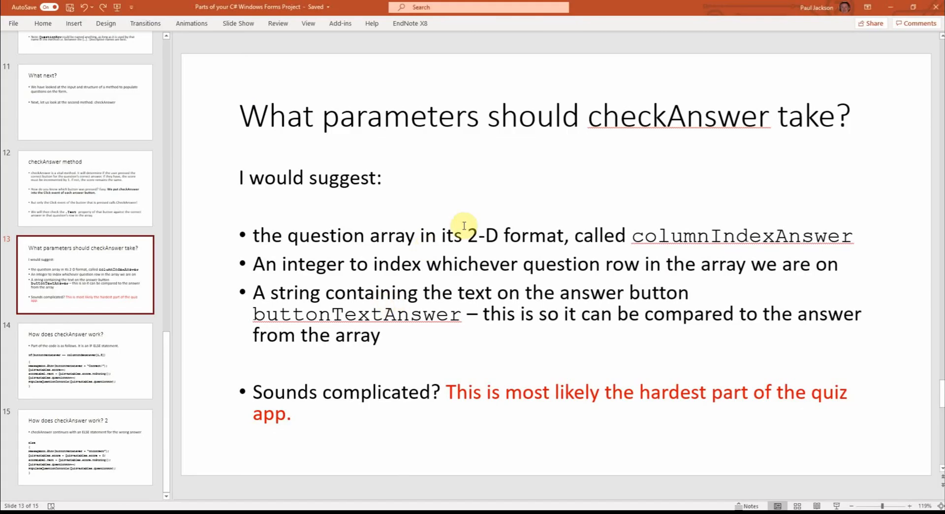
{"action": "mouse_move", "coordinate": [641, 246]}
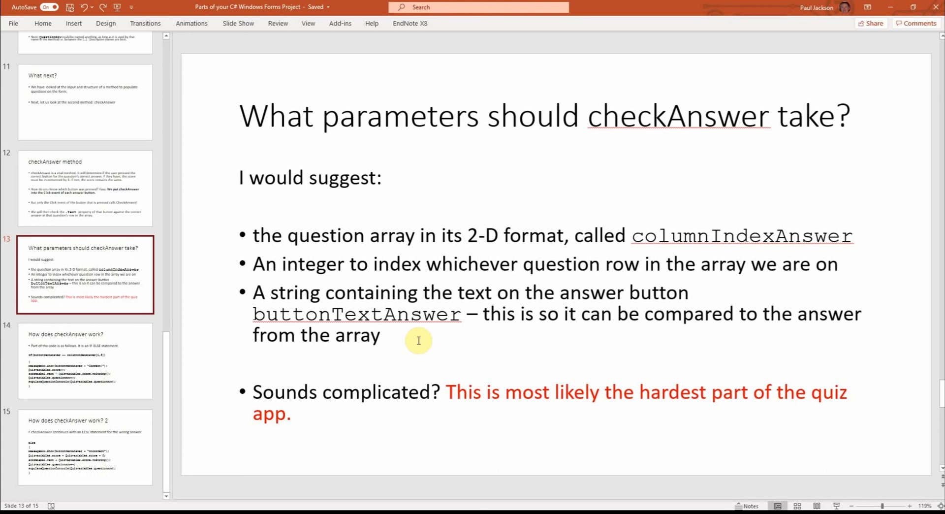
Show the How does checkAnswer work? slide with the IF part of the code
{"action": "left_click", "coordinate": [84, 360]}
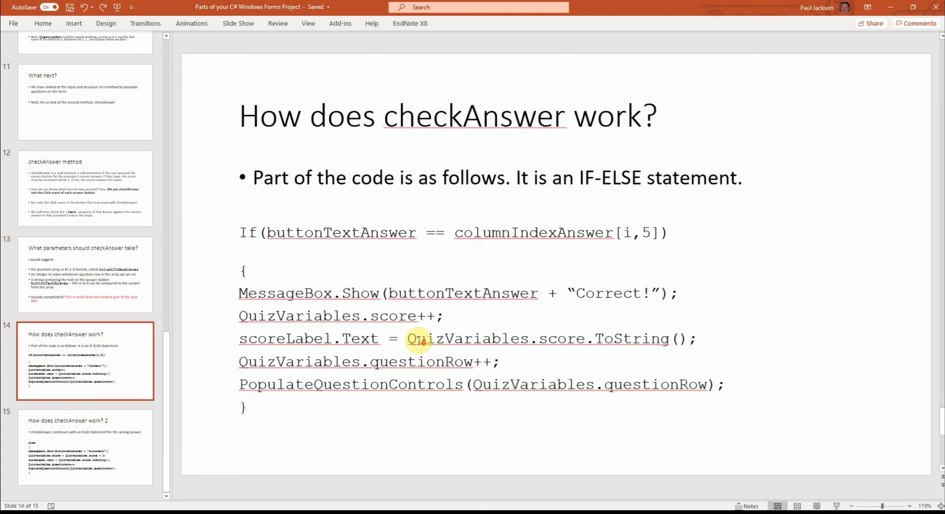
{"action": "left_click", "coordinate": [85, 274]}
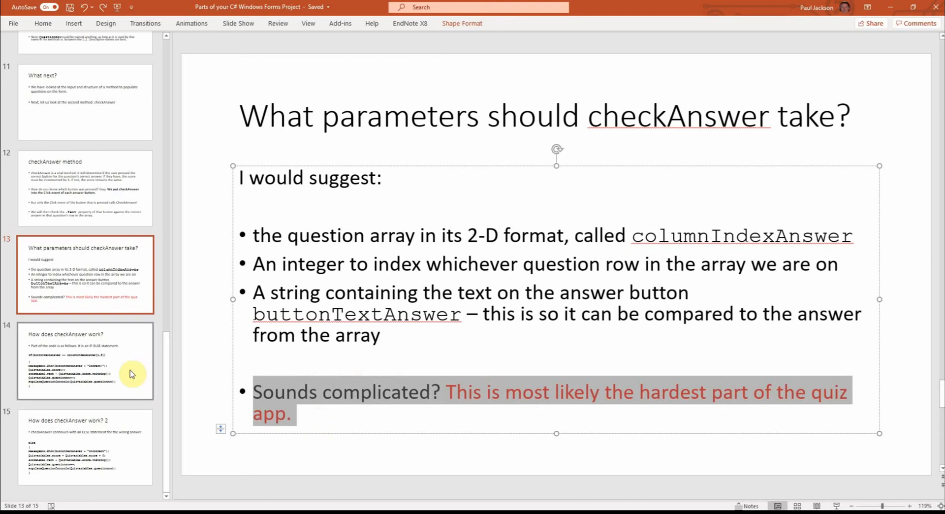
{"action": "mouse_move", "coordinate": [132, 373]}
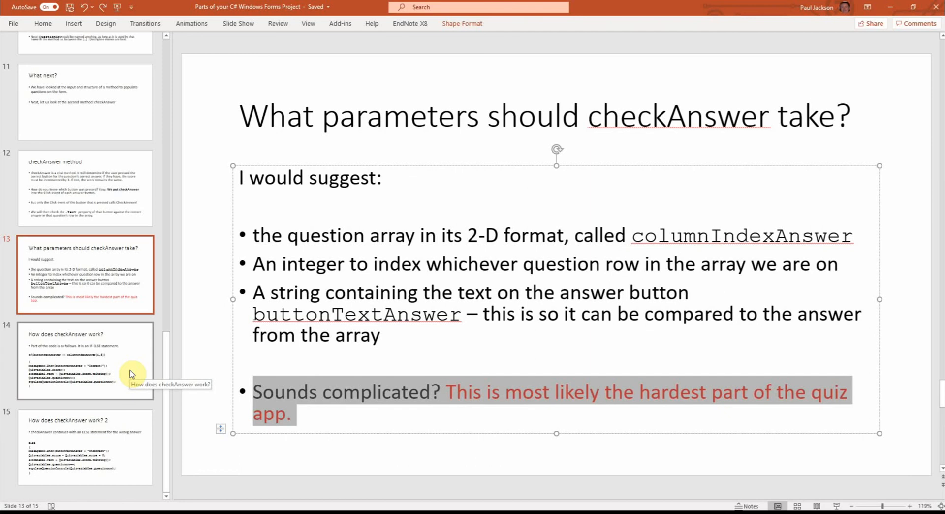
{"action": "left_click", "coordinate": [84, 360]}
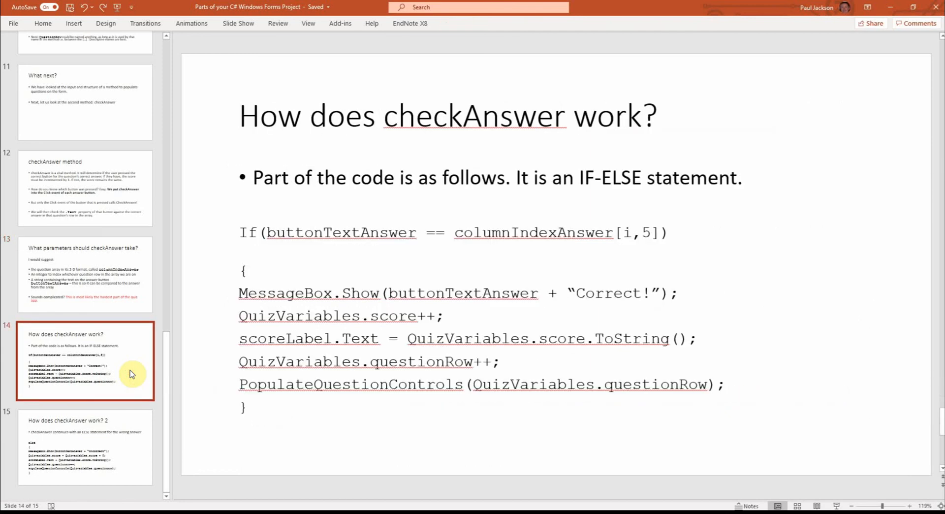
{"action": "mouse_move", "coordinate": [129, 365]}
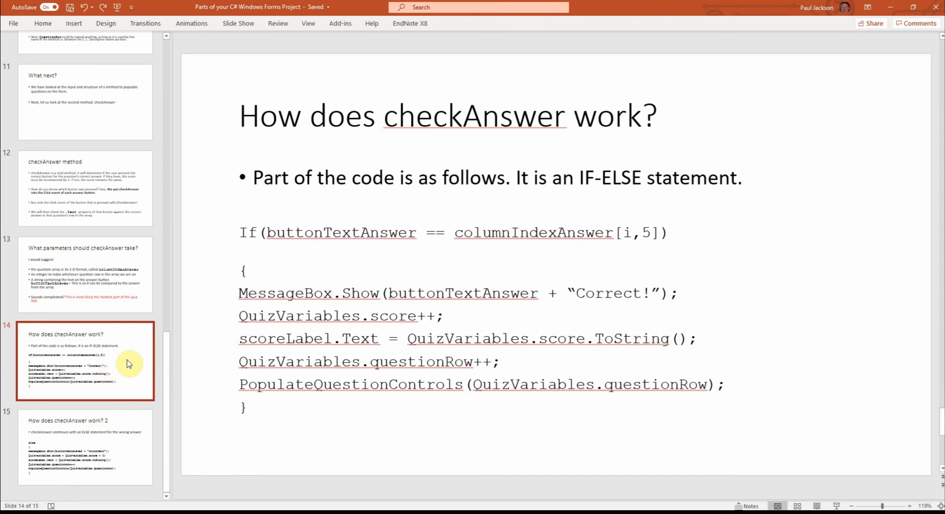
{"action": "mouse_move", "coordinate": [246, 229]}
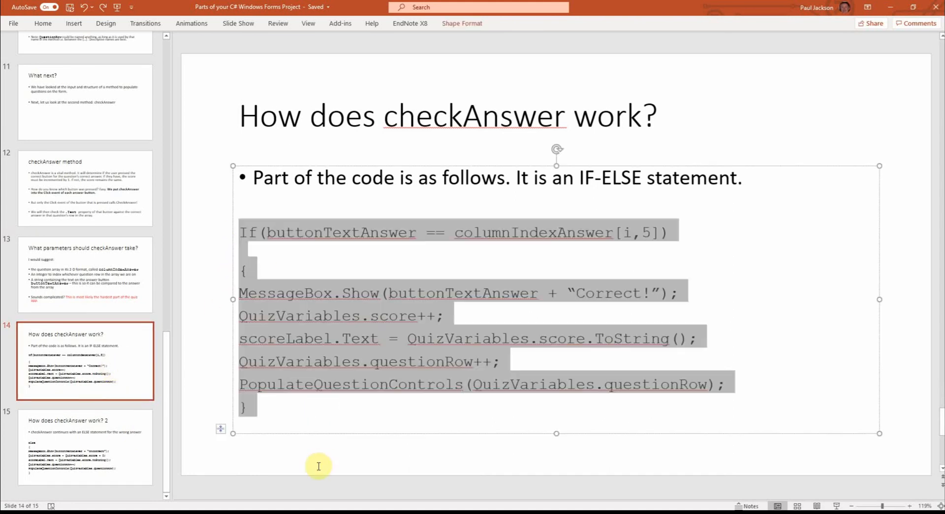
{"action": "left_click", "coordinate": [85, 446]}
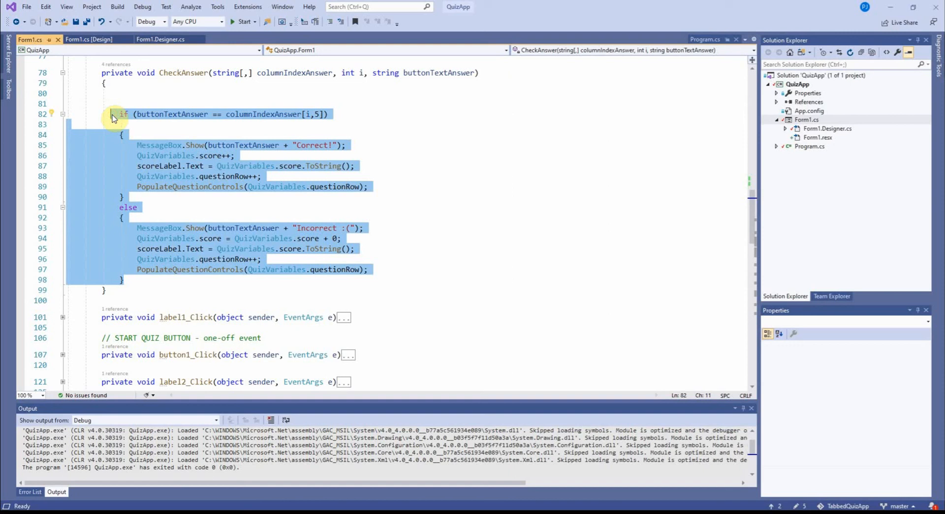
{"action": "mouse_move", "coordinate": [151, 214]}
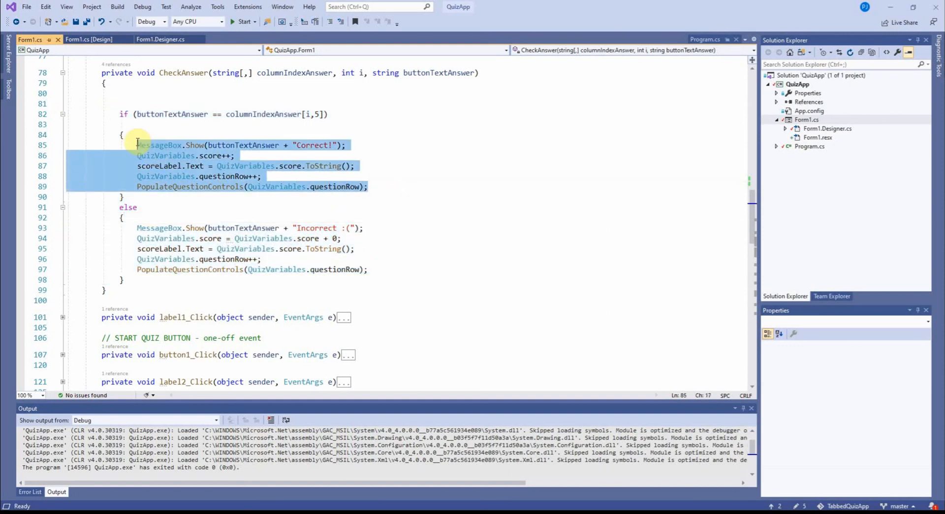
{"action": "mouse_move", "coordinate": [175, 173]}
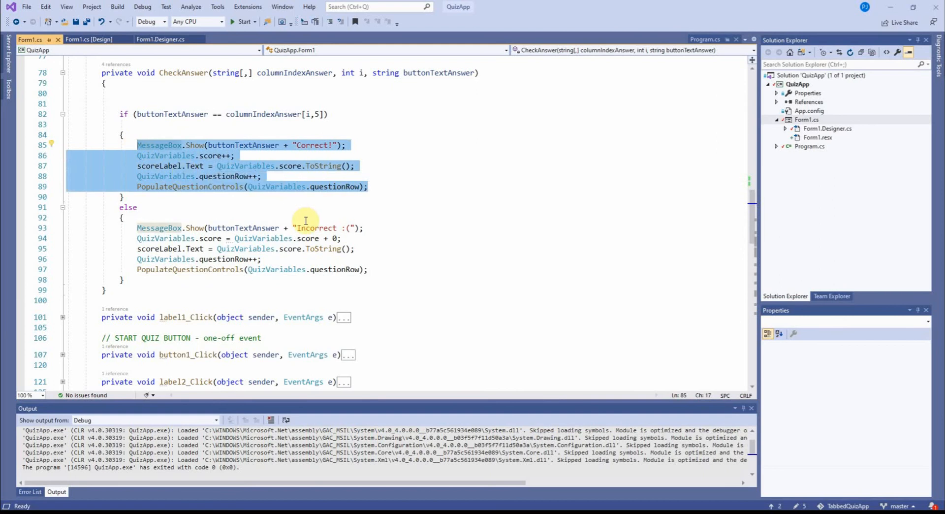
{"action": "left_click", "coordinate": [274, 187]}
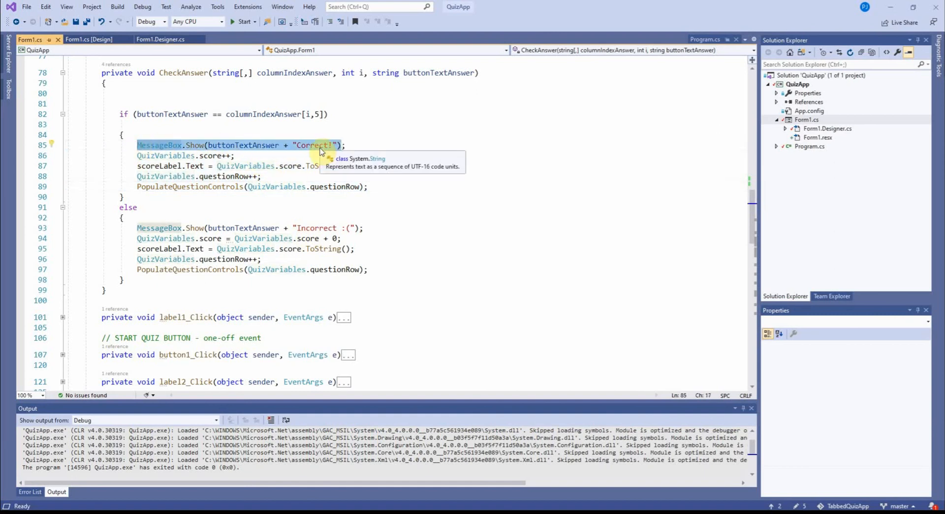
{"action": "left_click", "coordinate": [140, 228]}
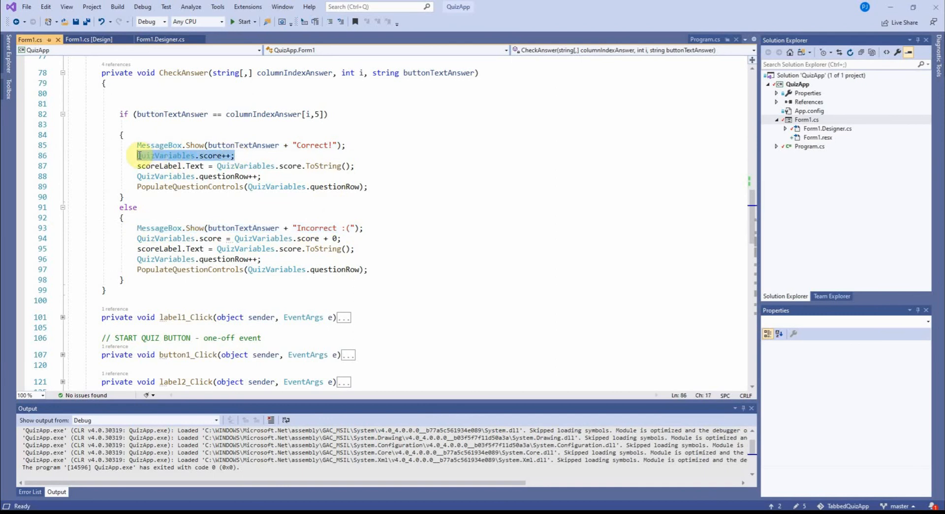
{"action": "mouse_move", "coordinate": [213, 156]}
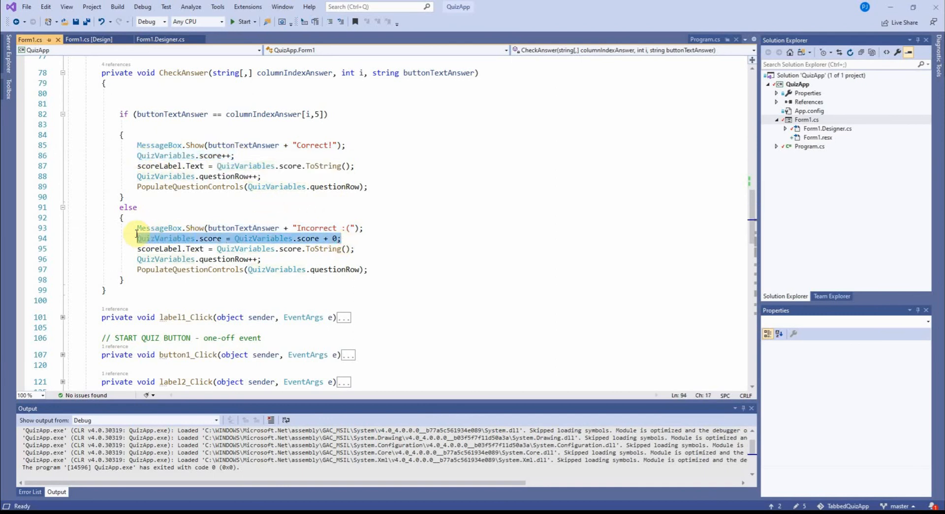
{"action": "left_click", "coordinate": [264, 175]}
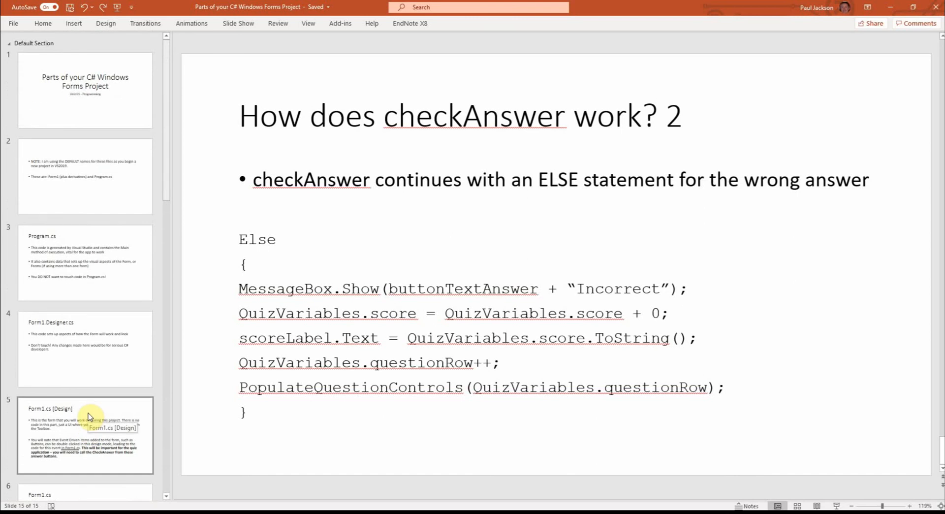
Show the Condensed version of Form1.cs – part 1 slide listing the form's methods
{"action": "scroll", "scroll_direction": "down", "scroll_amount": 3}
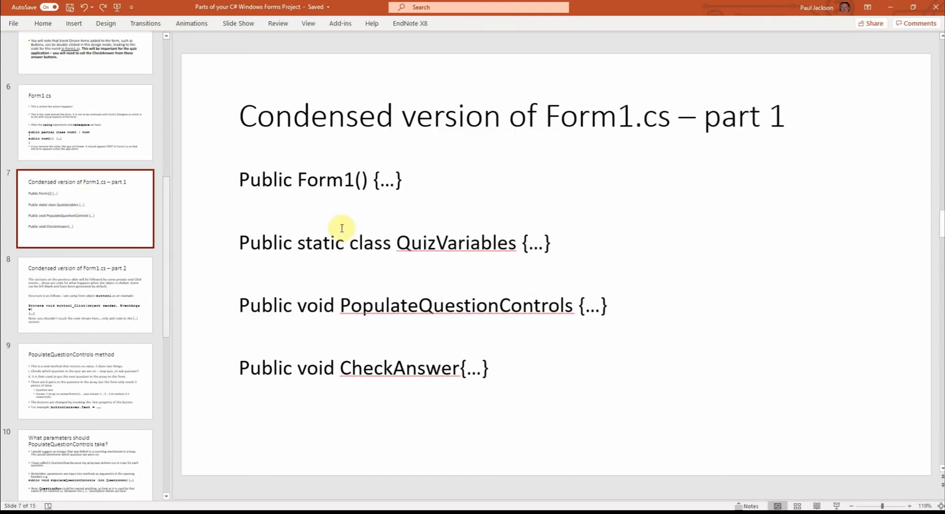
{"action": "mouse_move", "coordinate": [554, 115]}
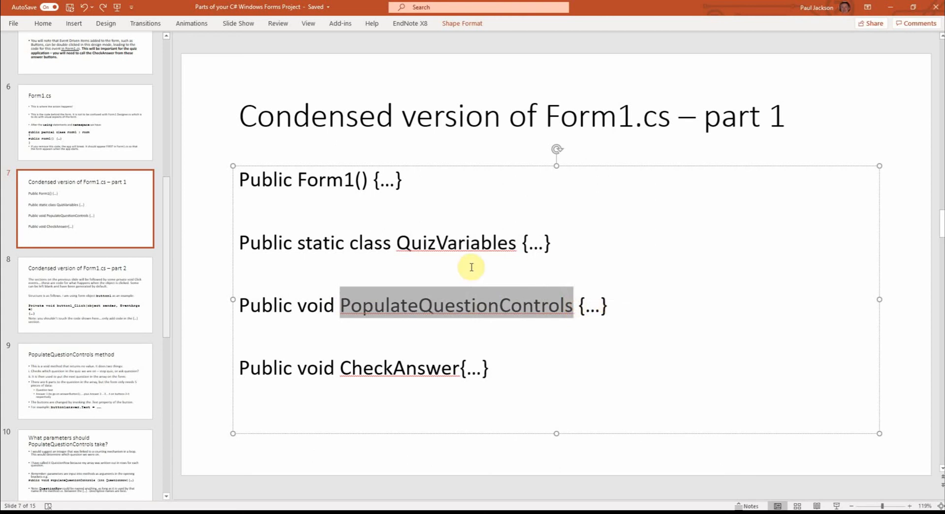
{"action": "mouse_move", "coordinate": [467, 283]}
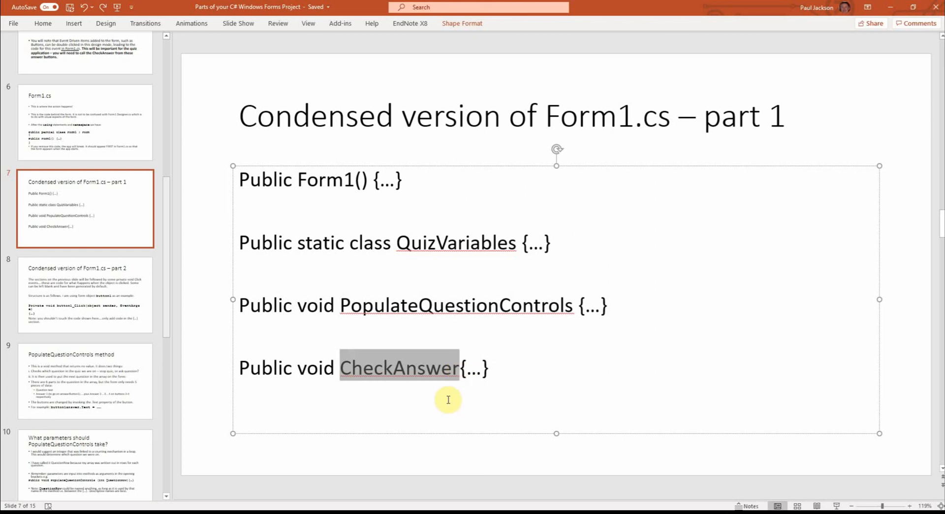
{"action": "left_click", "coordinate": [489, 368]}
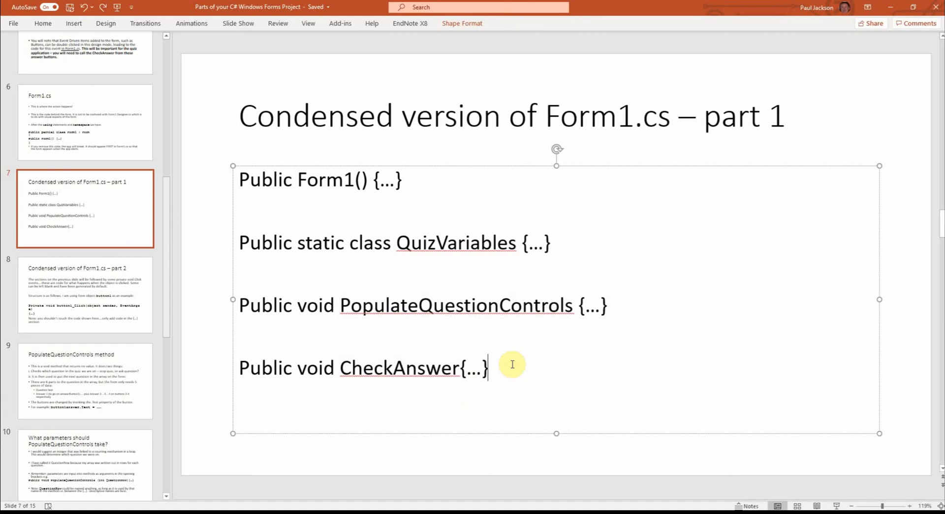
{"action": "mouse_move", "coordinate": [573, 486]}
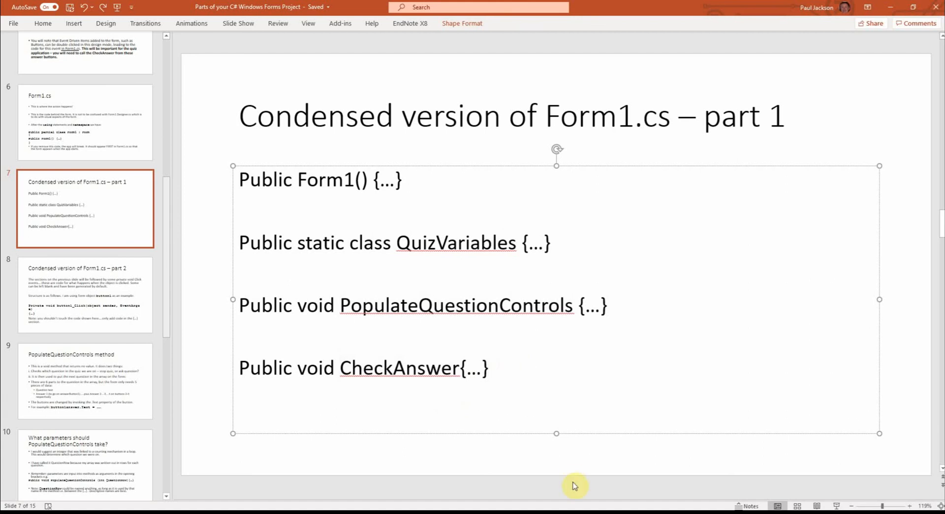